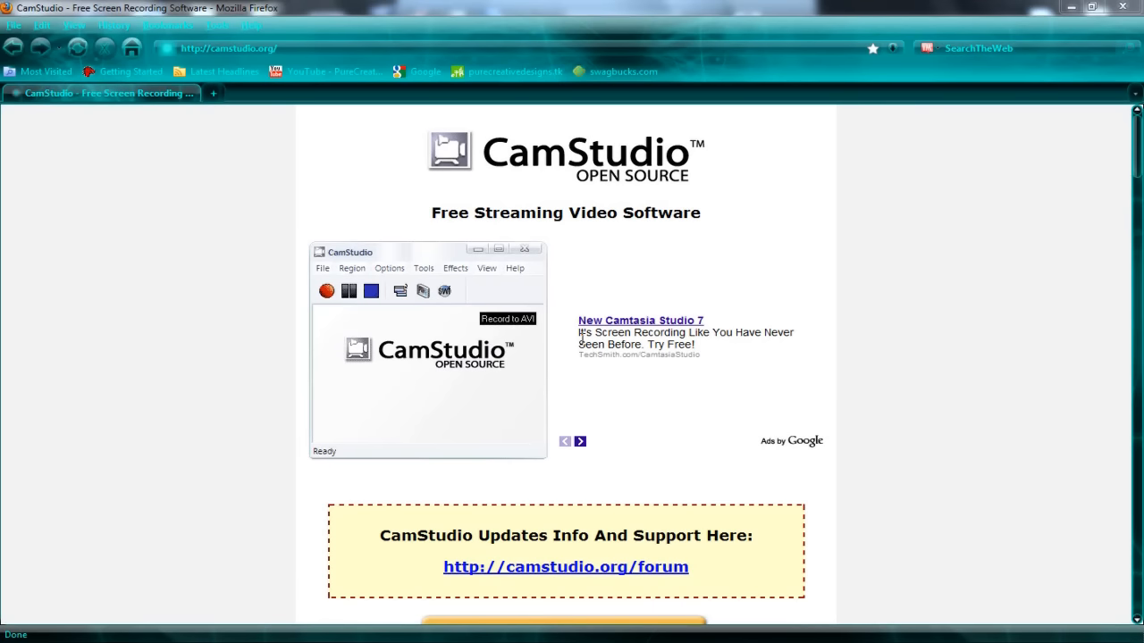
mouse_move(239, 71)
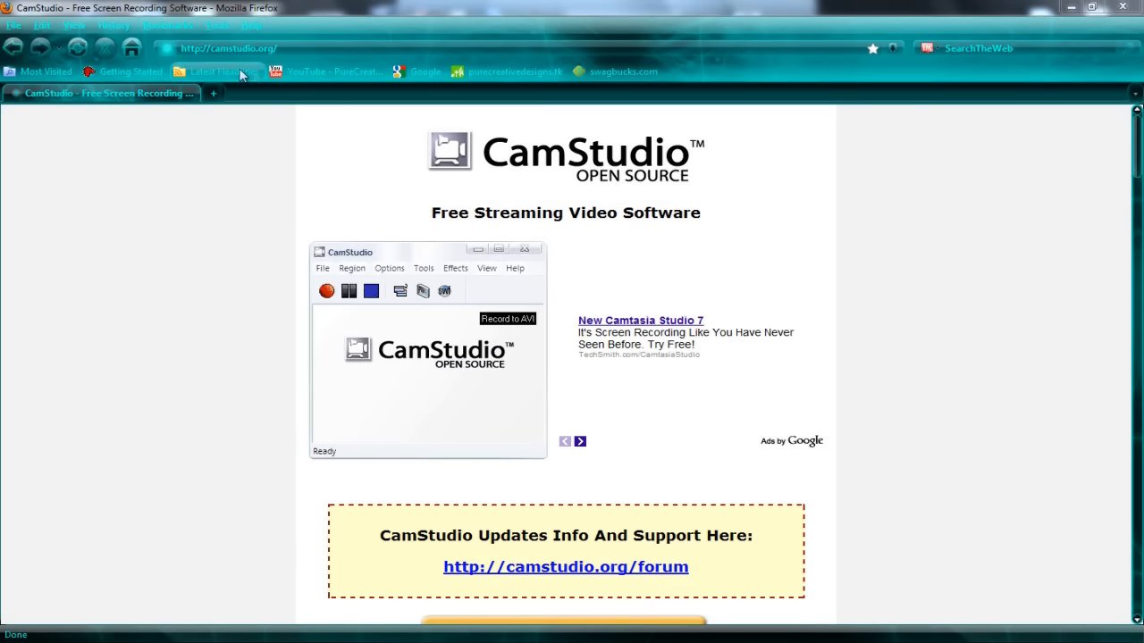
mouse_move(239, 241)
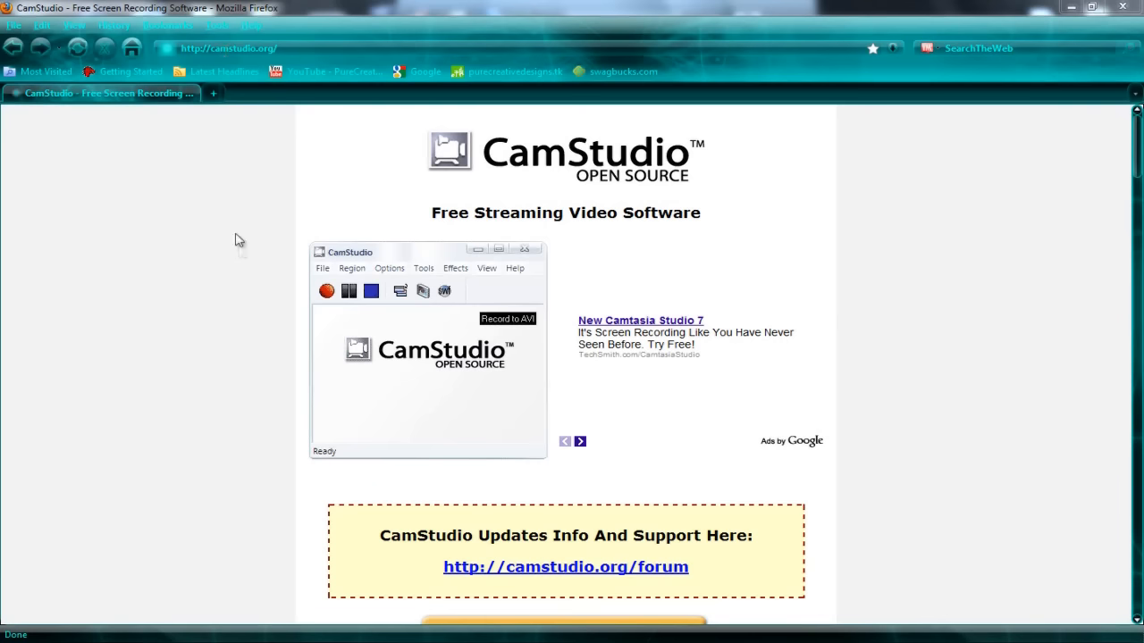
mouse_move(228, 223)
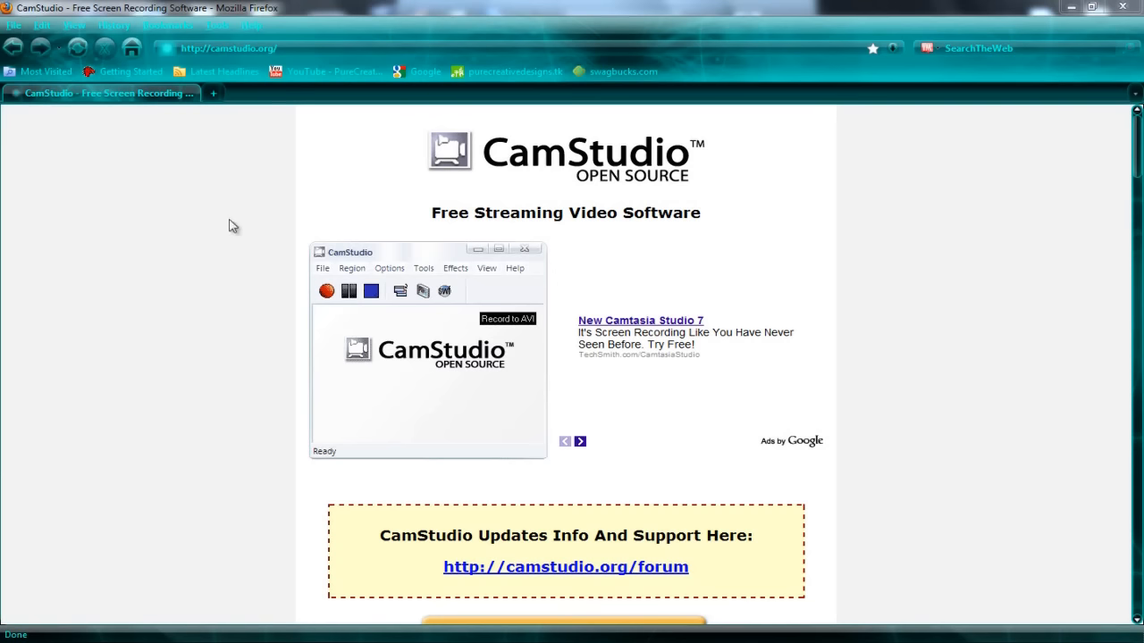
mouse_move(877, 400)
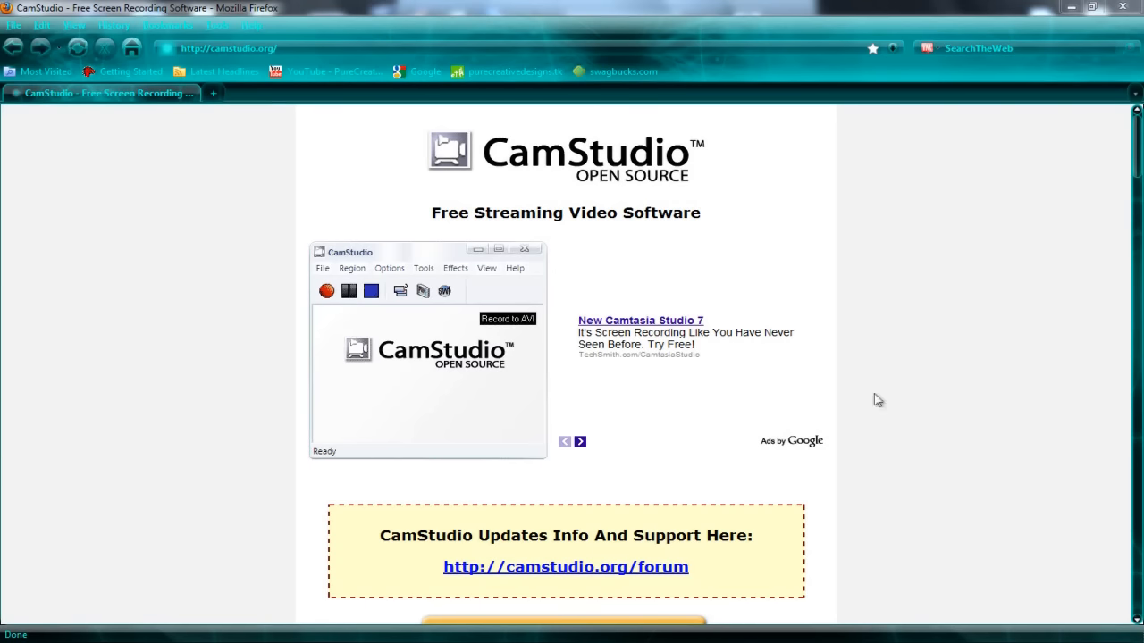
mouse_move(964, 261)
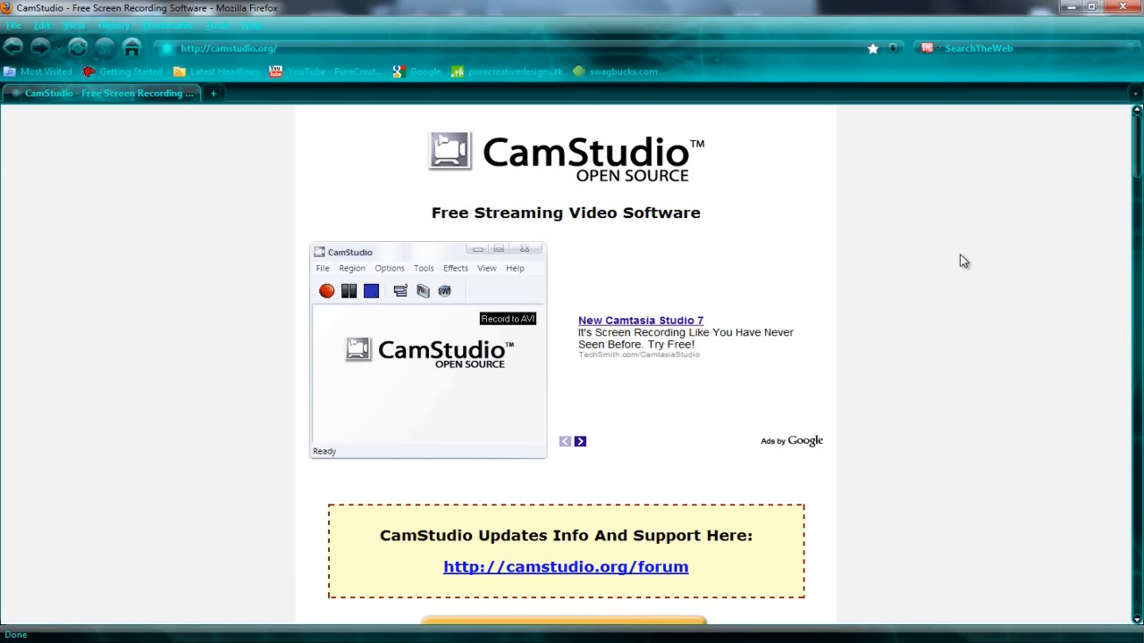
Scroll the camstudio.org page to the Download Links section with installer and codec files
scroll("down", 3)
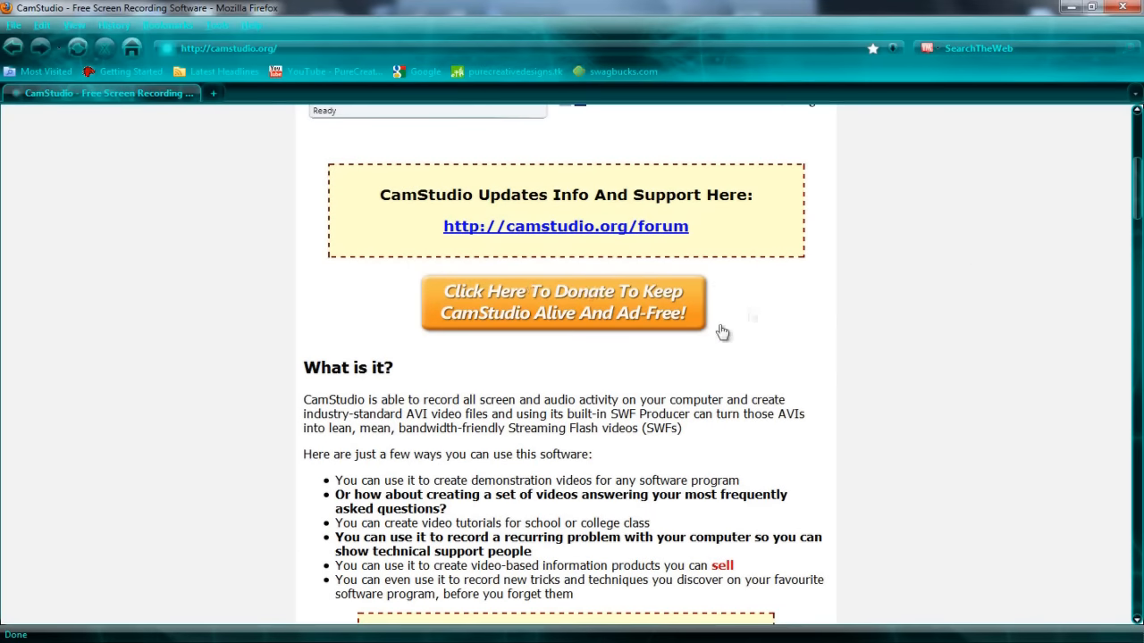
mouse_move(866, 324)
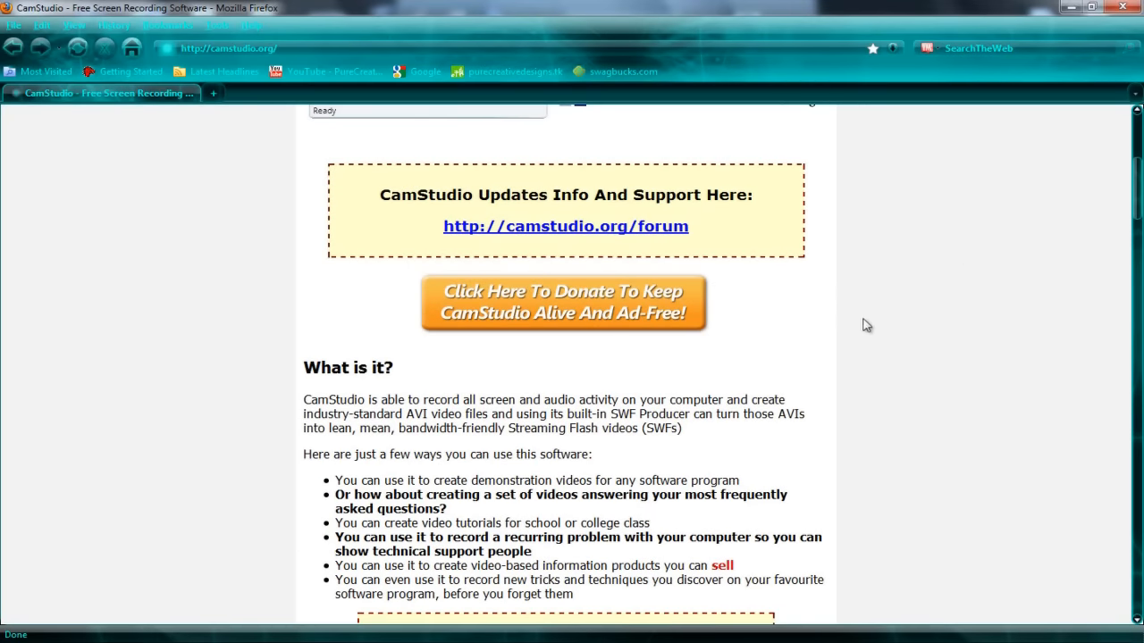
scroll("down", 3)
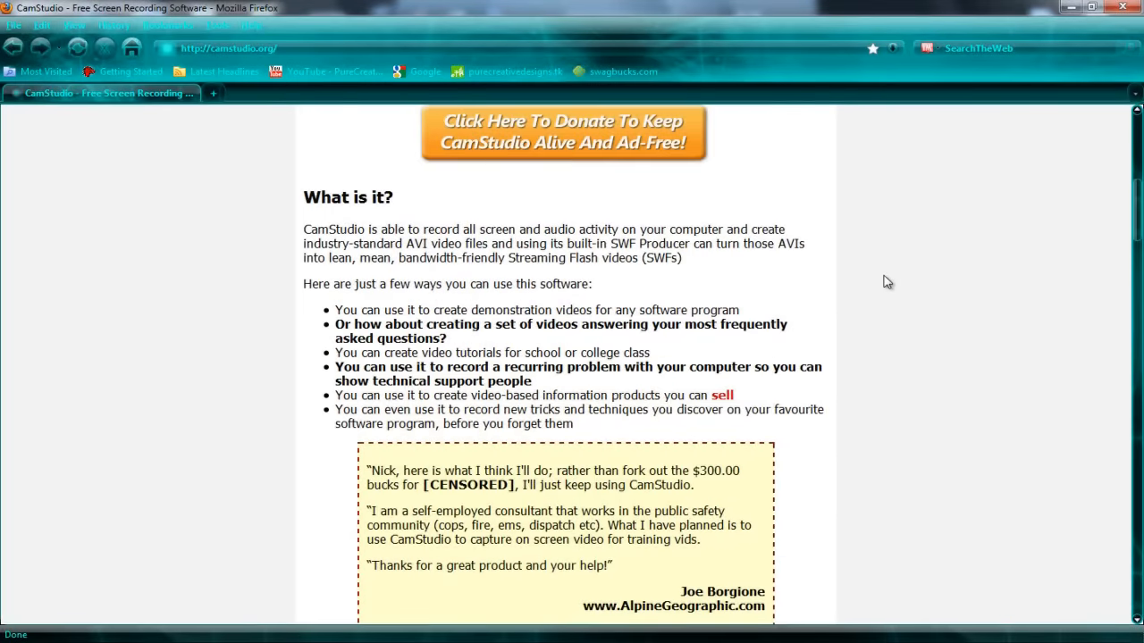
scroll("down", 3)
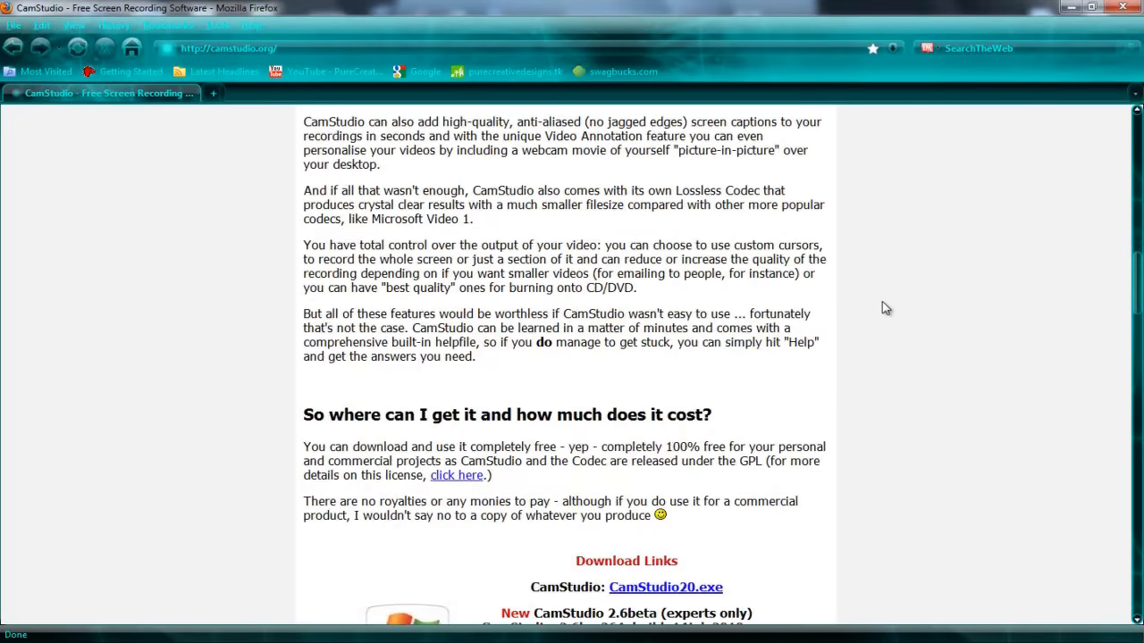
scroll("down", 3)
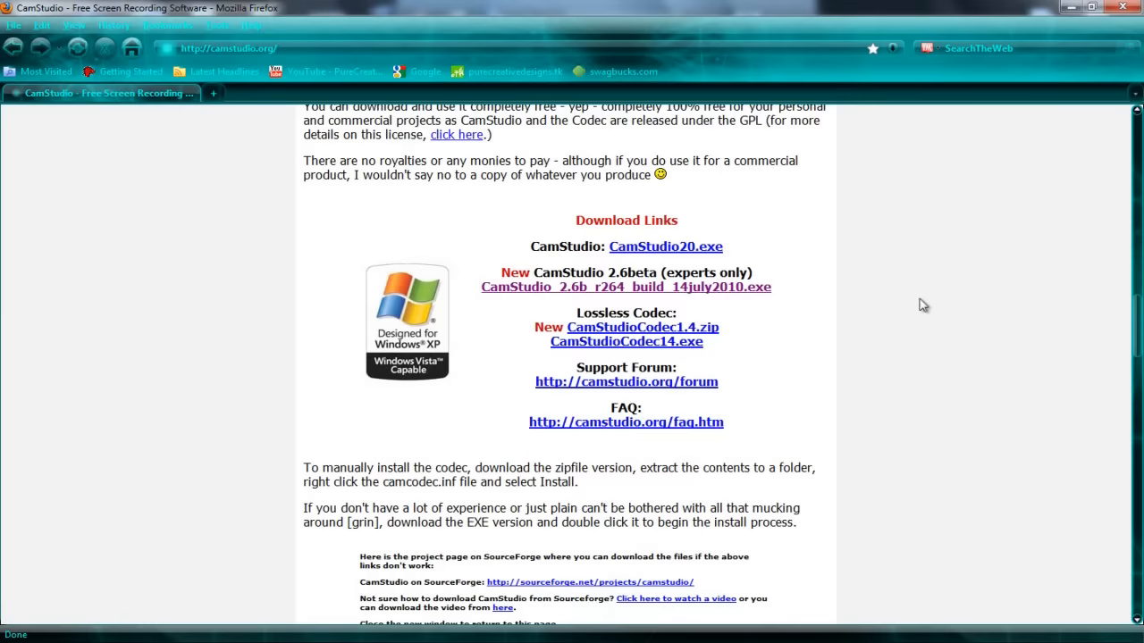
mouse_move(910, 331)
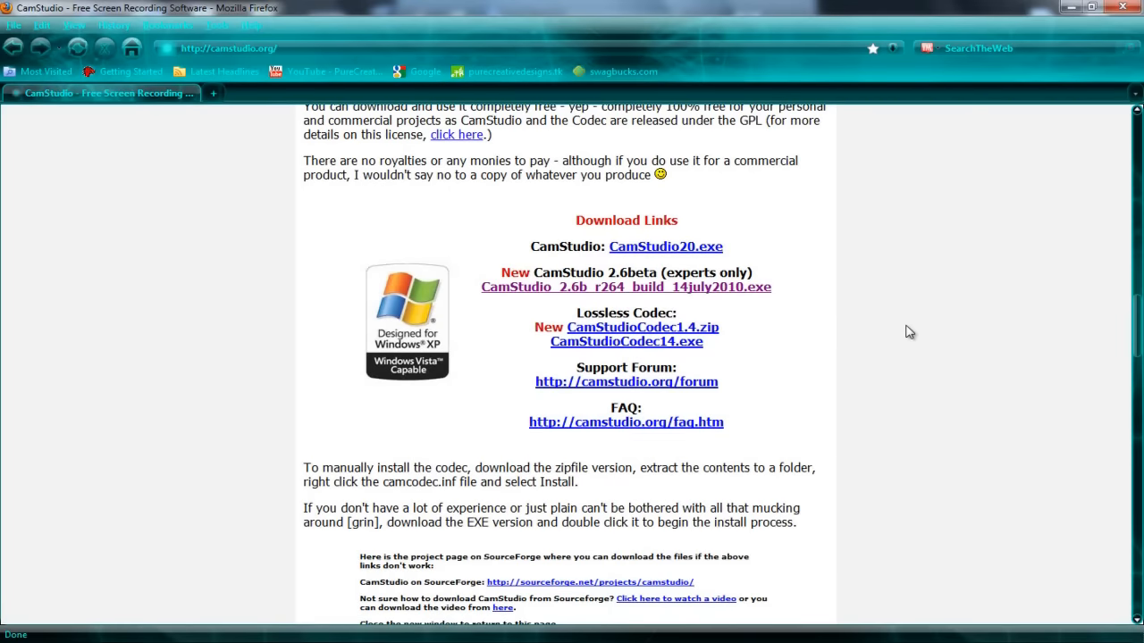
scroll("up", 3)
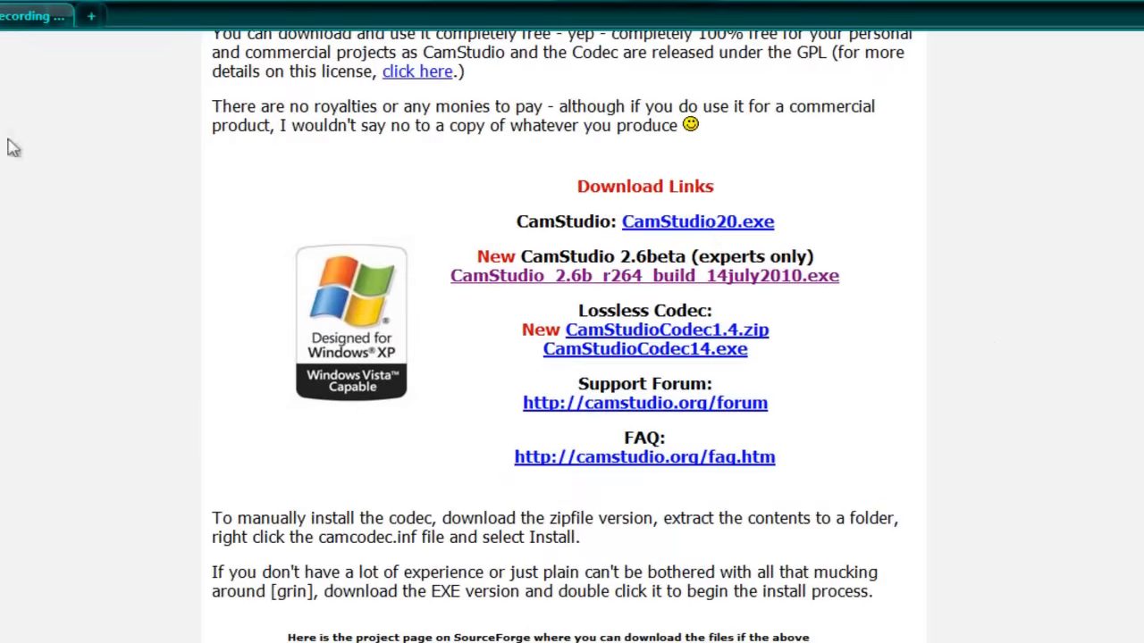
scroll("up", 3)
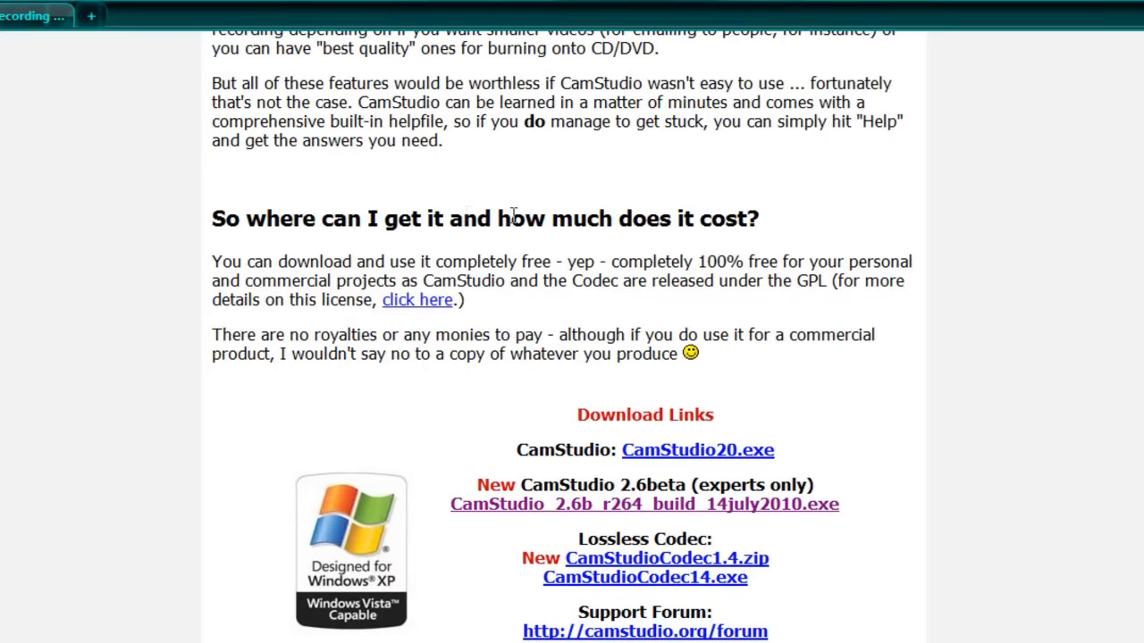
mouse_move(262, 261)
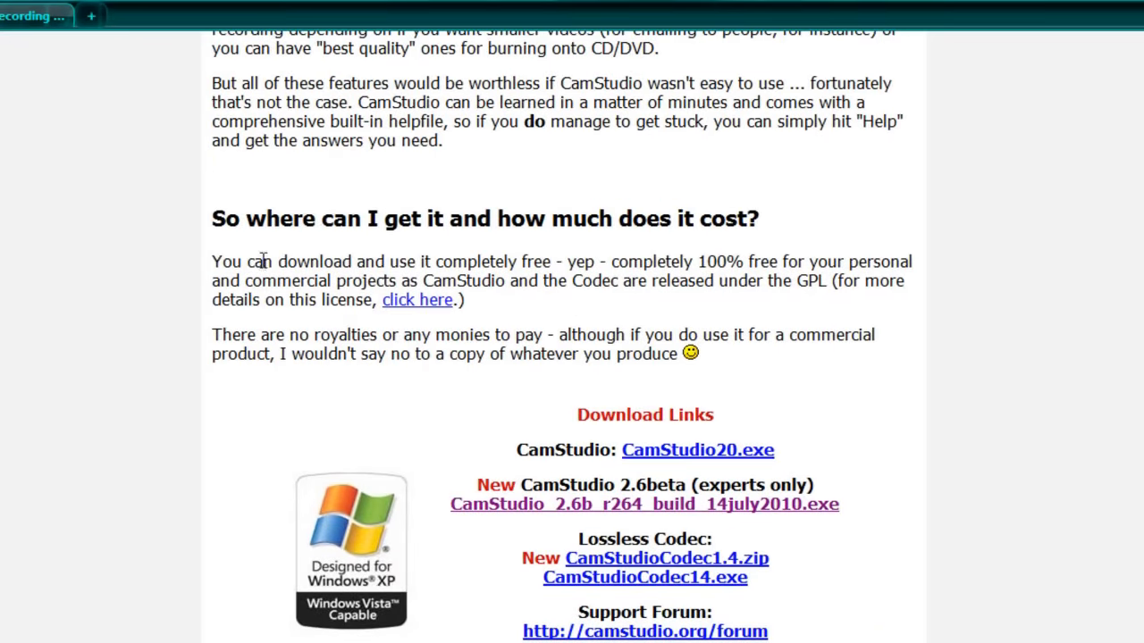
left_click_drag(249, 261, 749, 262)
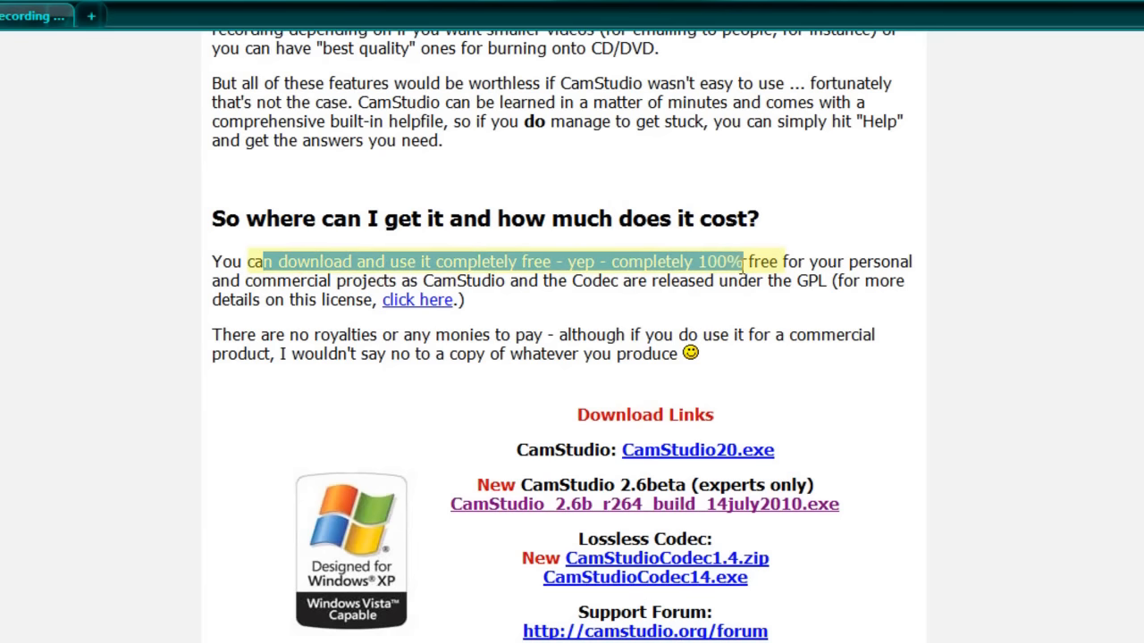
scroll("down", 3)
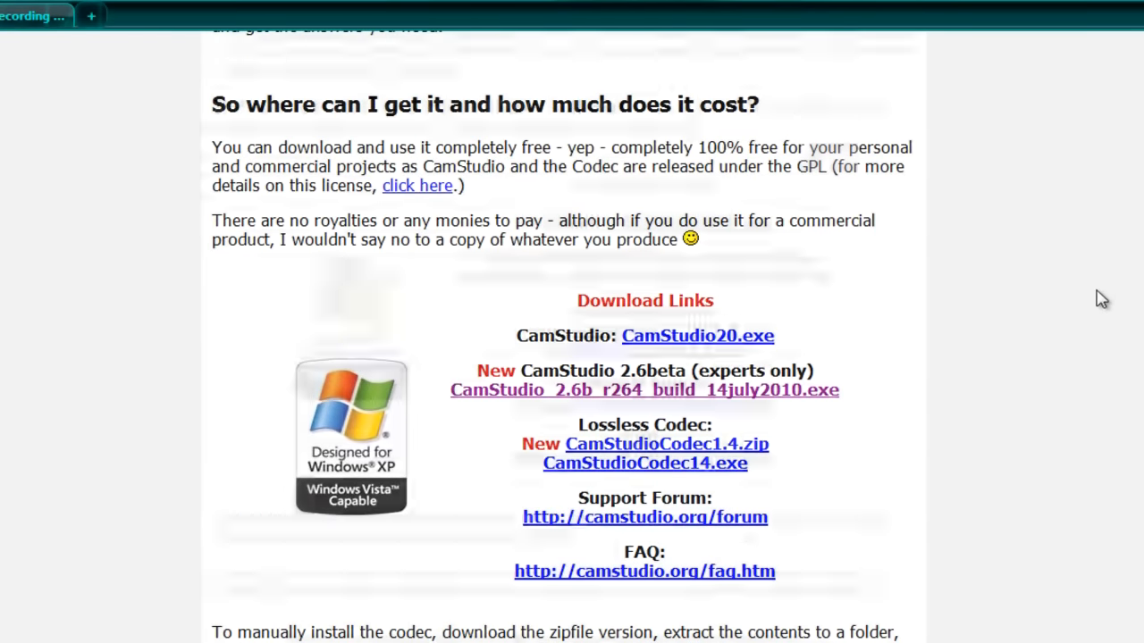
scroll("down", 3)
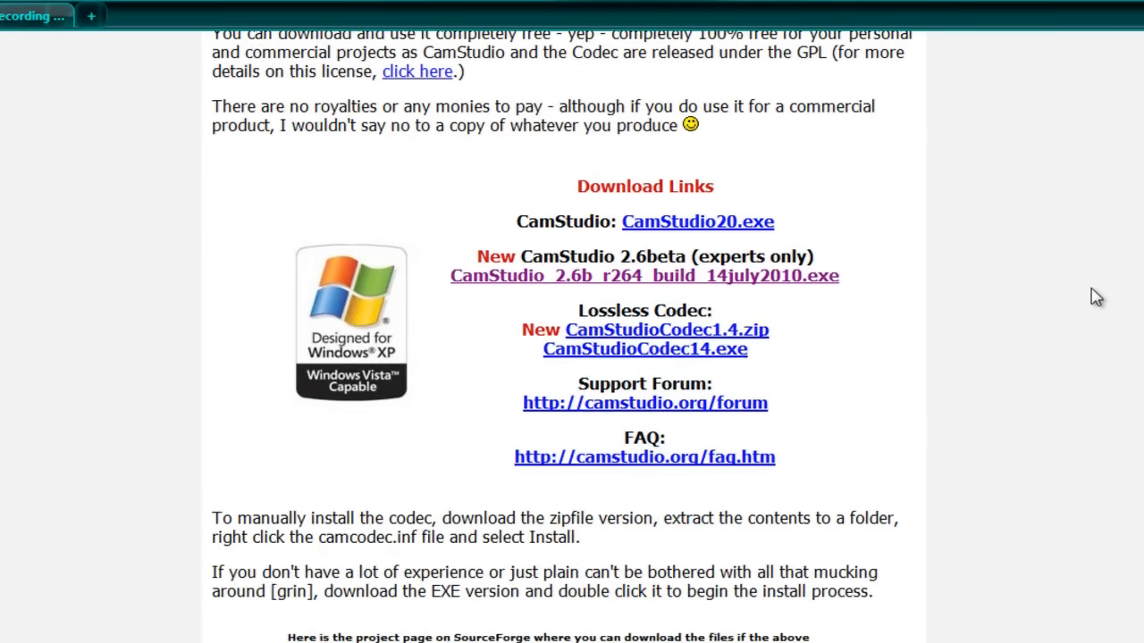
mouse_move(597, 175)
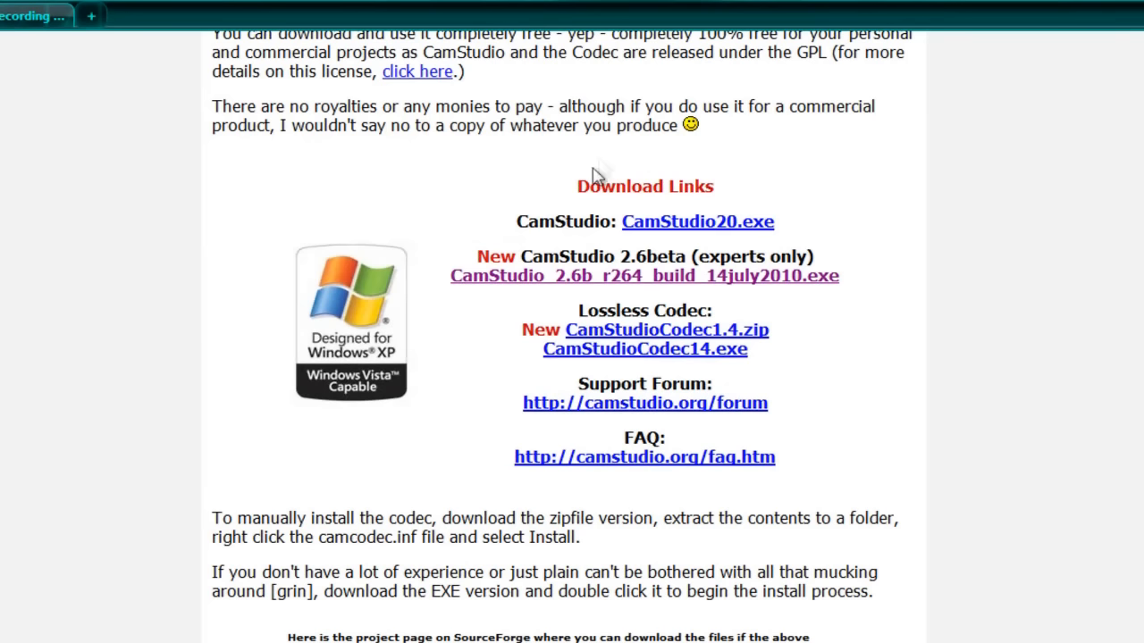
mouse_move(543, 188)
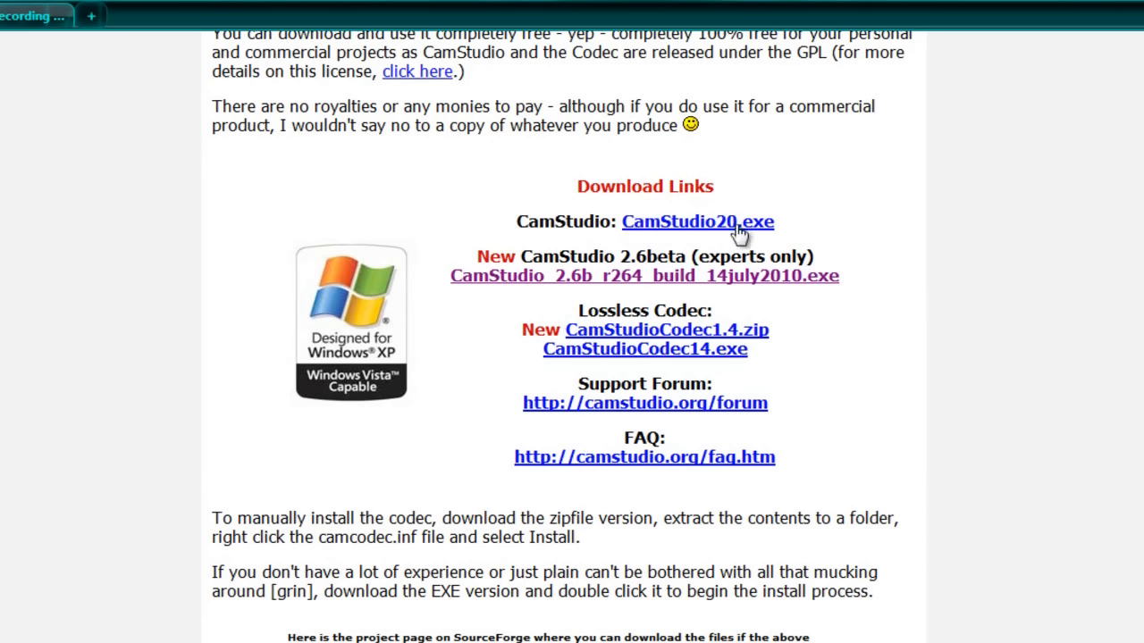
mouse_move(570, 241)
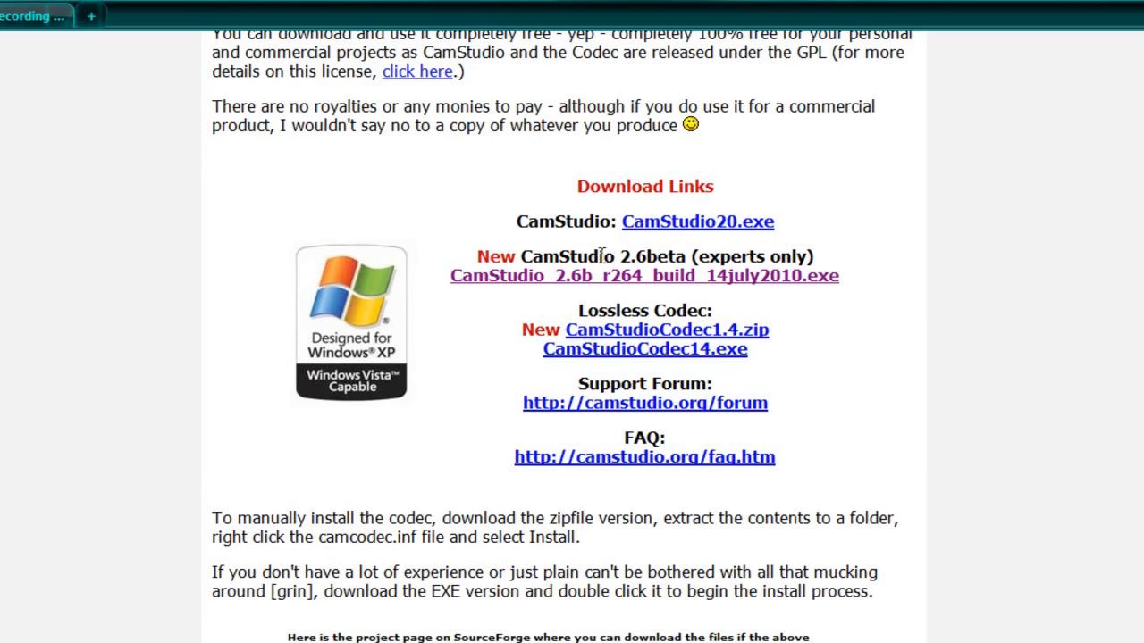
mouse_move(691, 257)
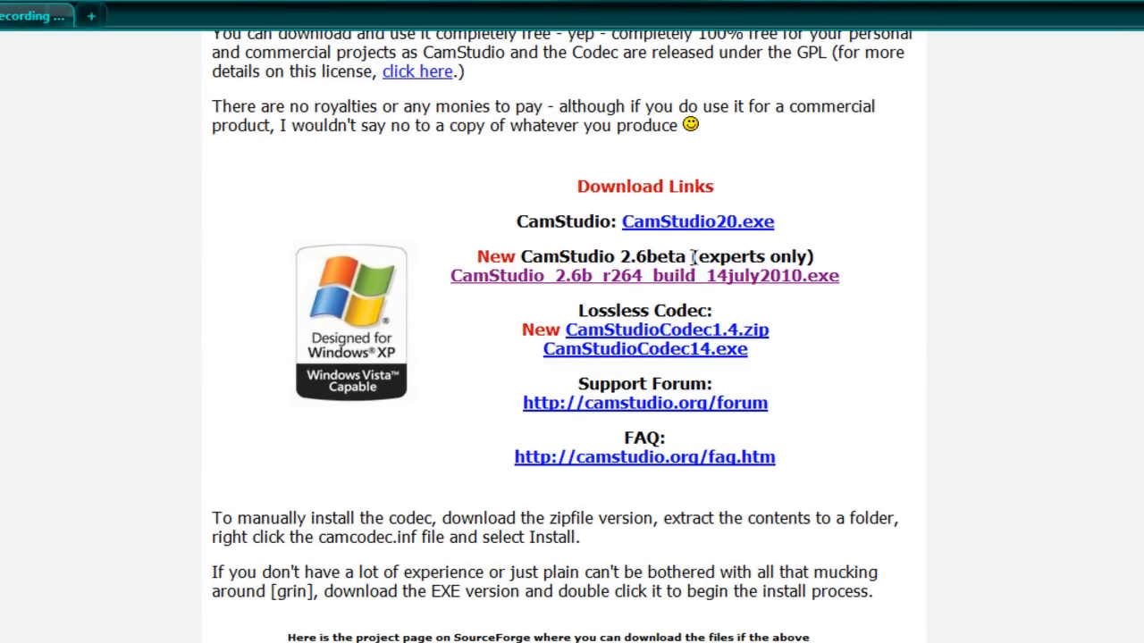
mouse_move(793, 297)
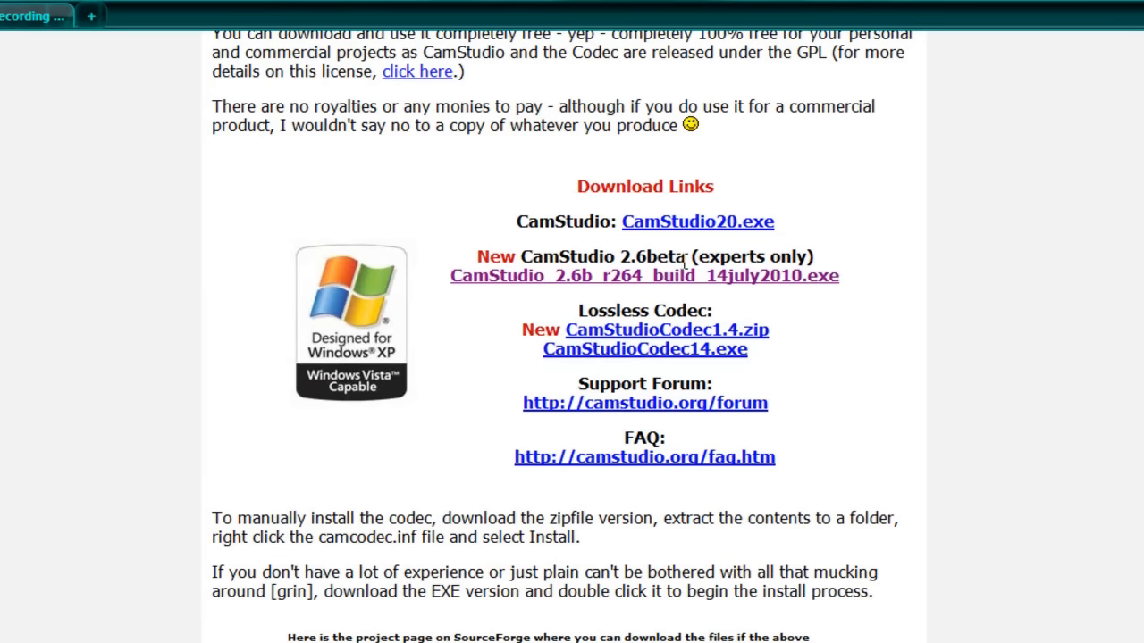
mouse_move(582, 218)
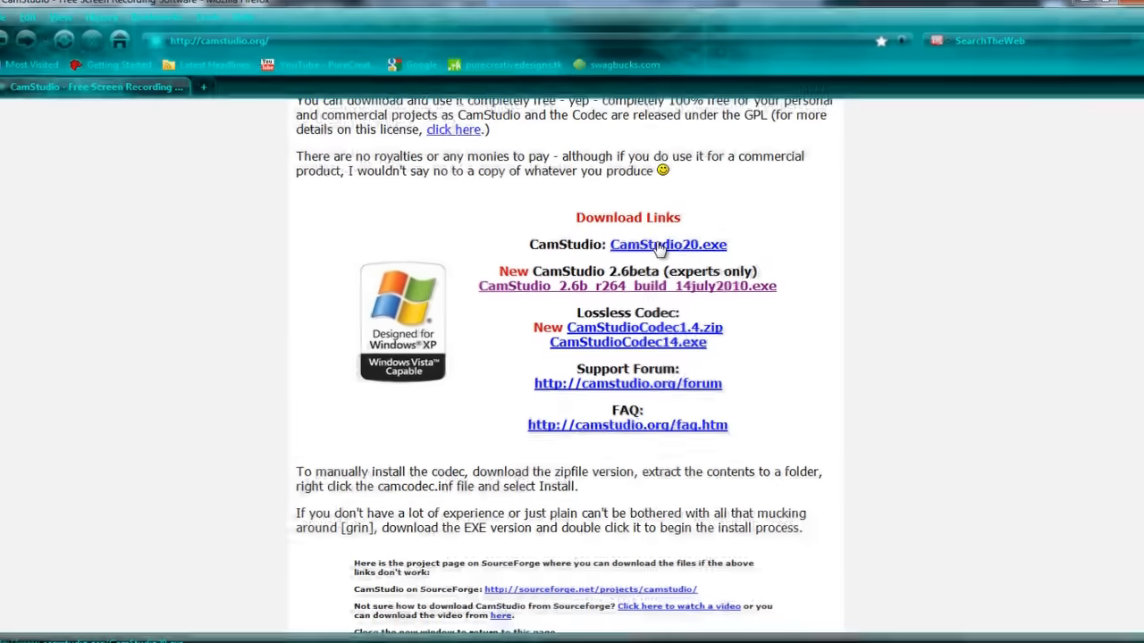
Download the CamStudio20.exe installer and save the file
left_click(668, 244)
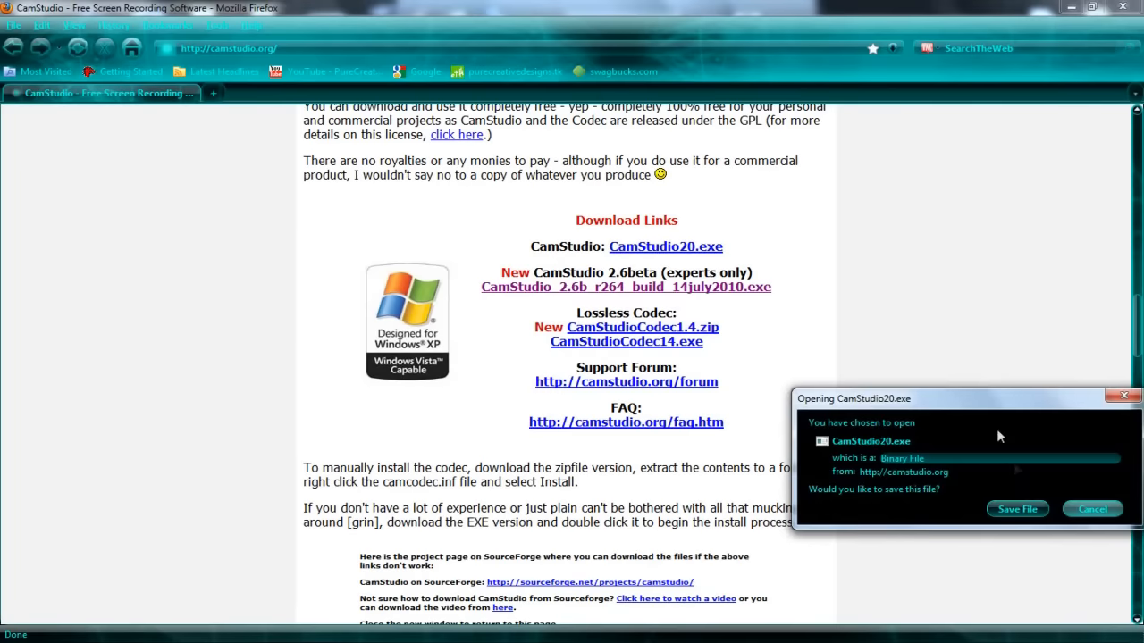
left_click(1091, 508)
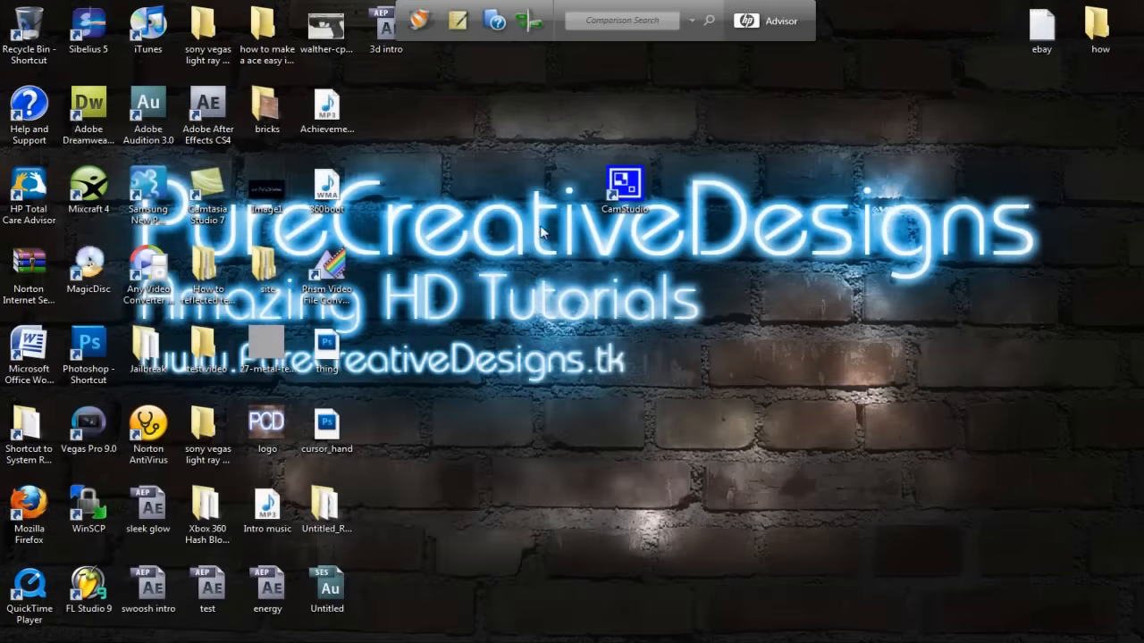
mouse_move(563, 433)
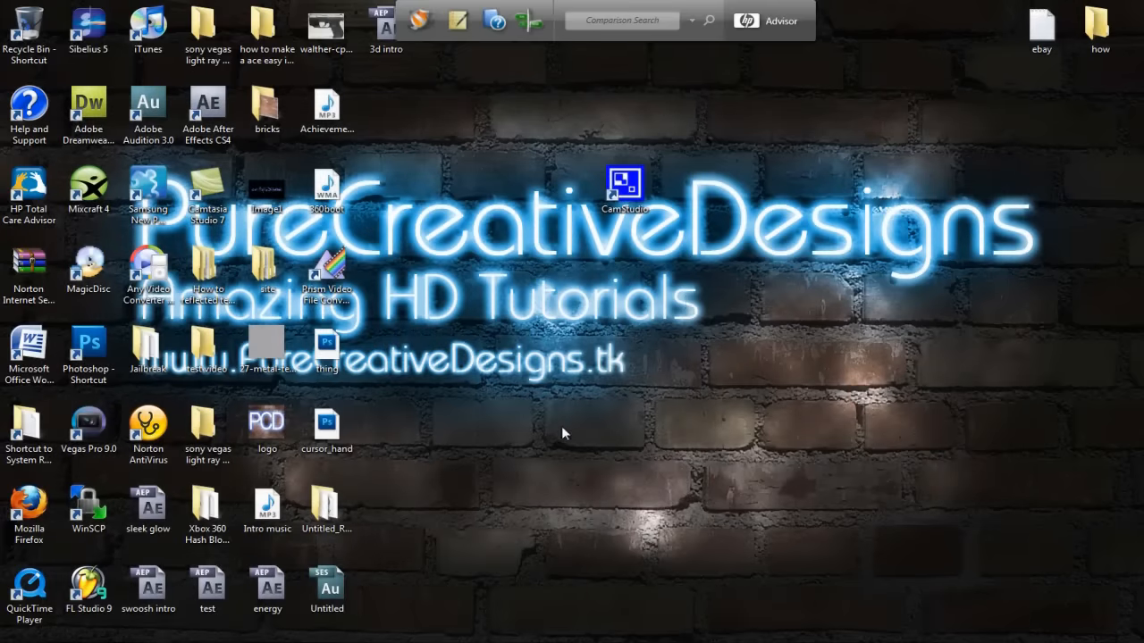
double_click(624, 185)
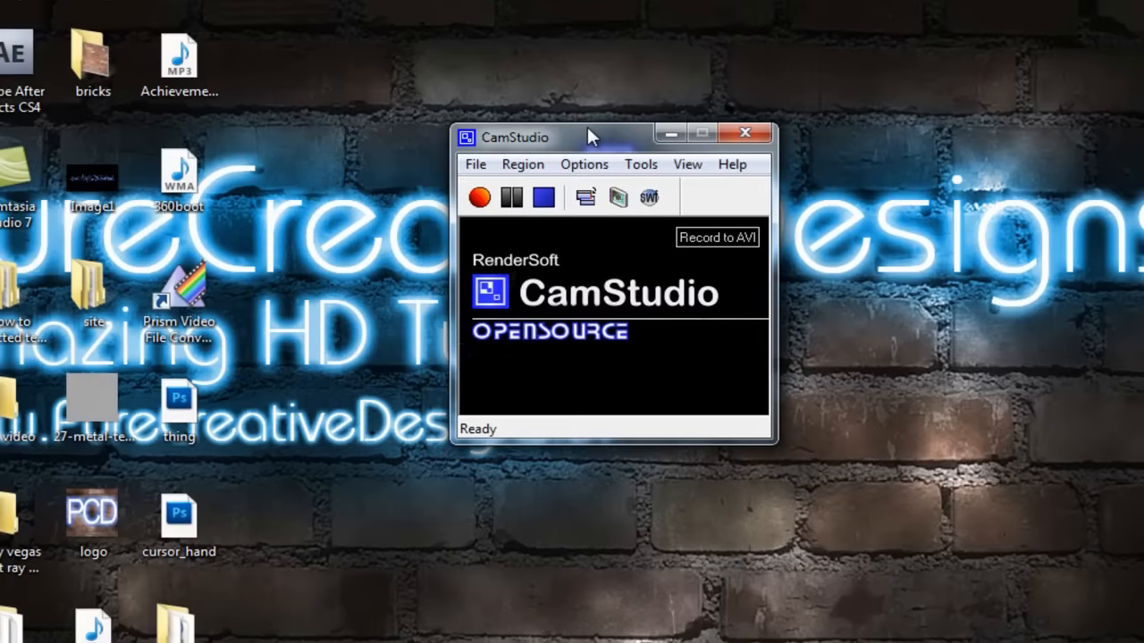
mouse_move(335, 259)
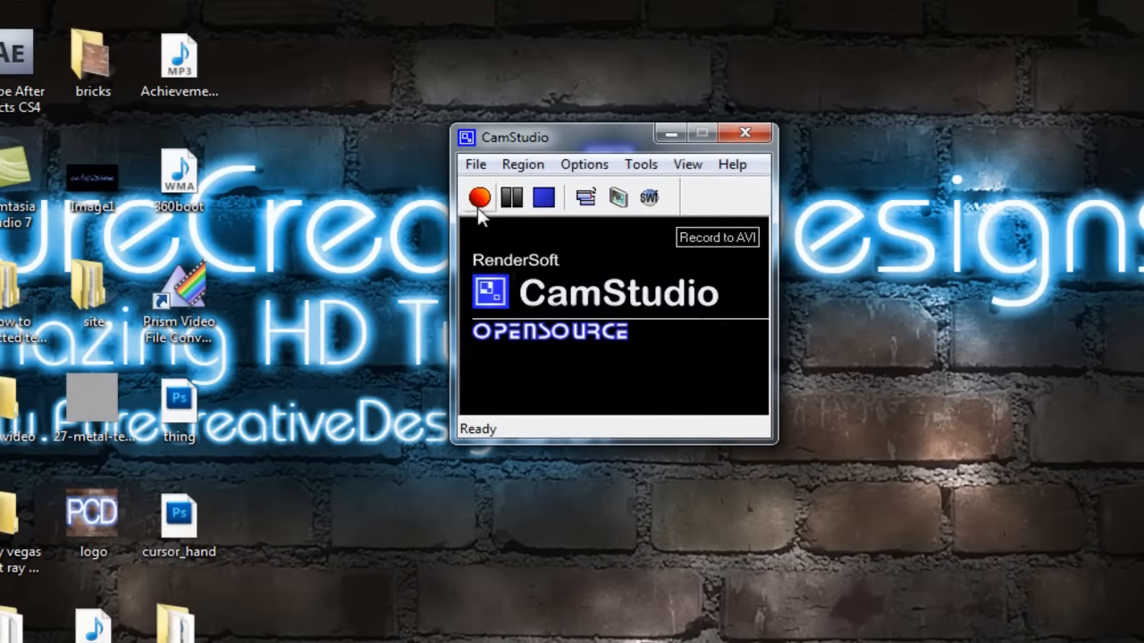
mouse_move(558, 444)
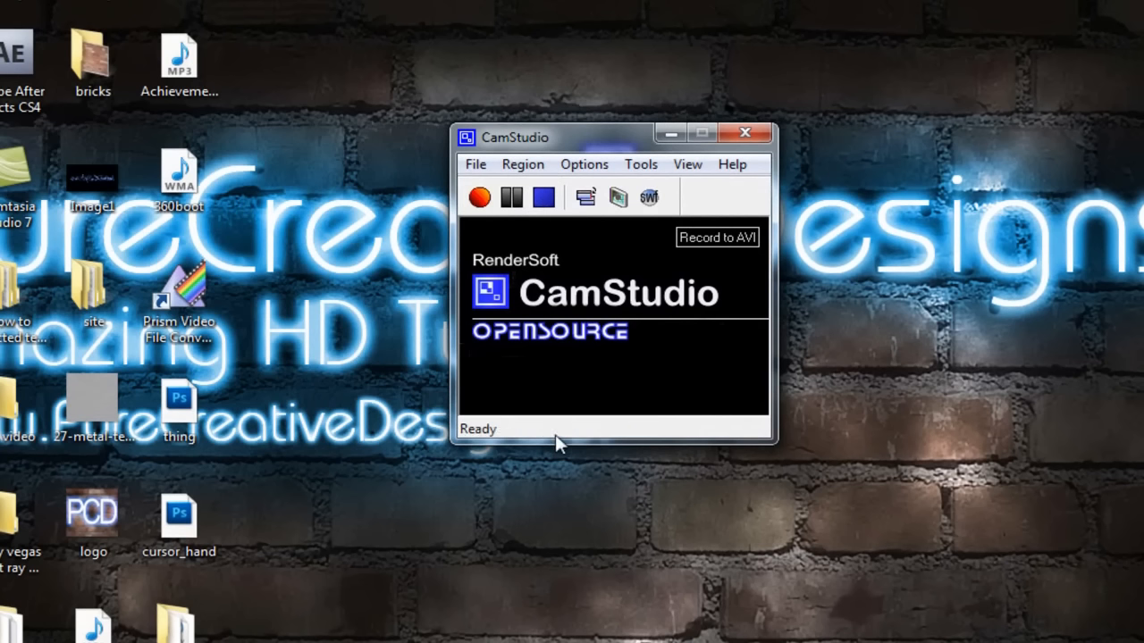
mouse_move(480, 460)
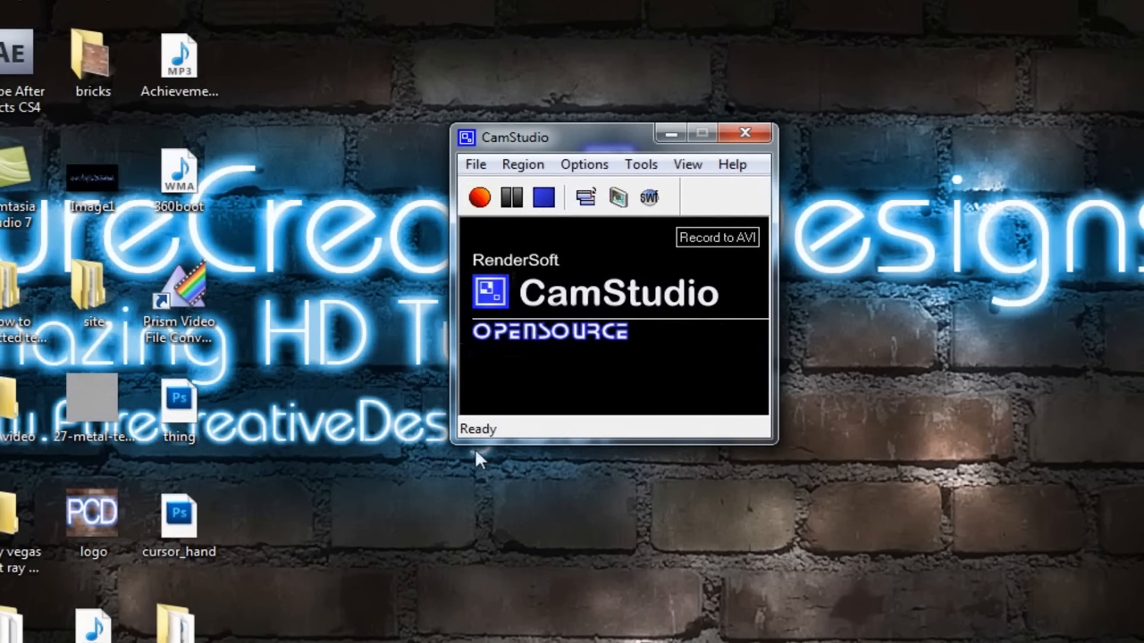
mouse_move(559, 294)
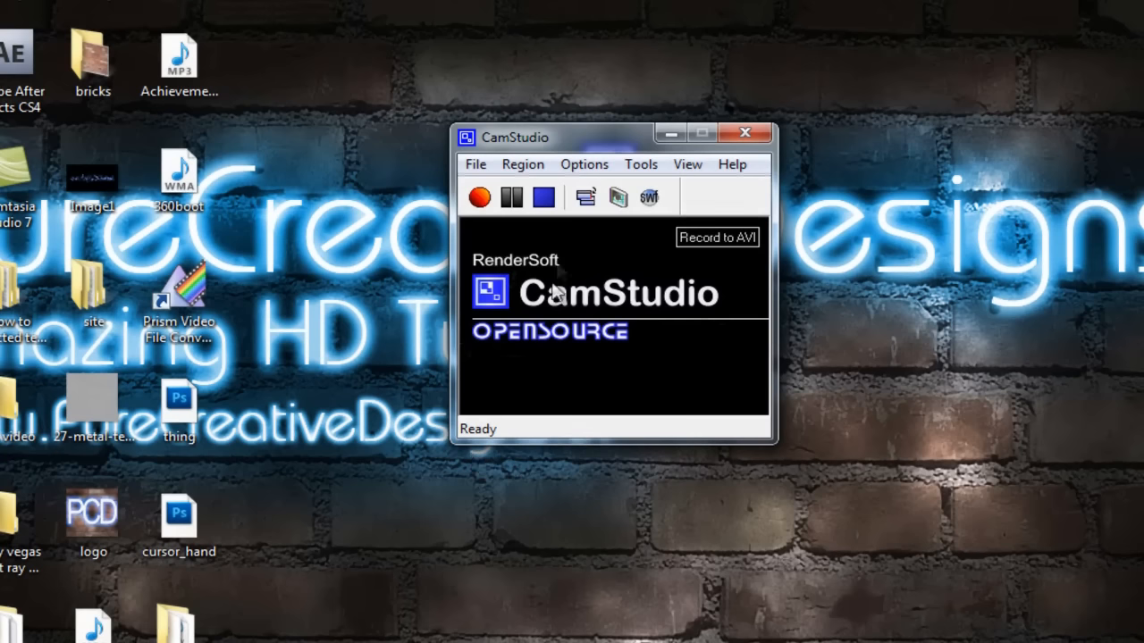
mouse_move(532, 235)
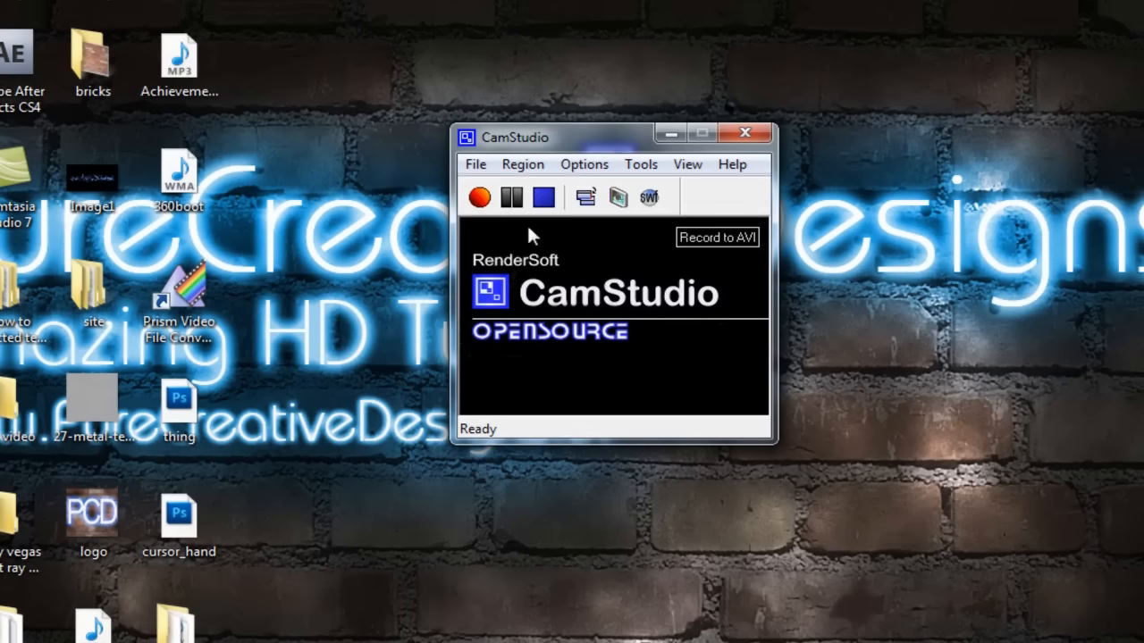
left_click(583, 164)
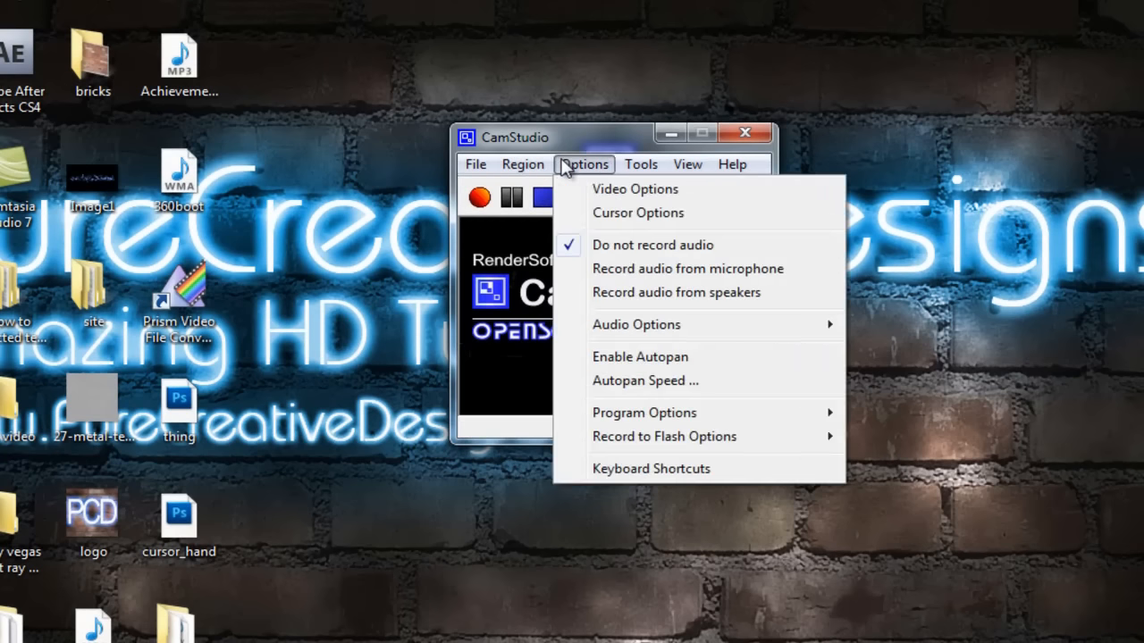
left_click(523, 163)
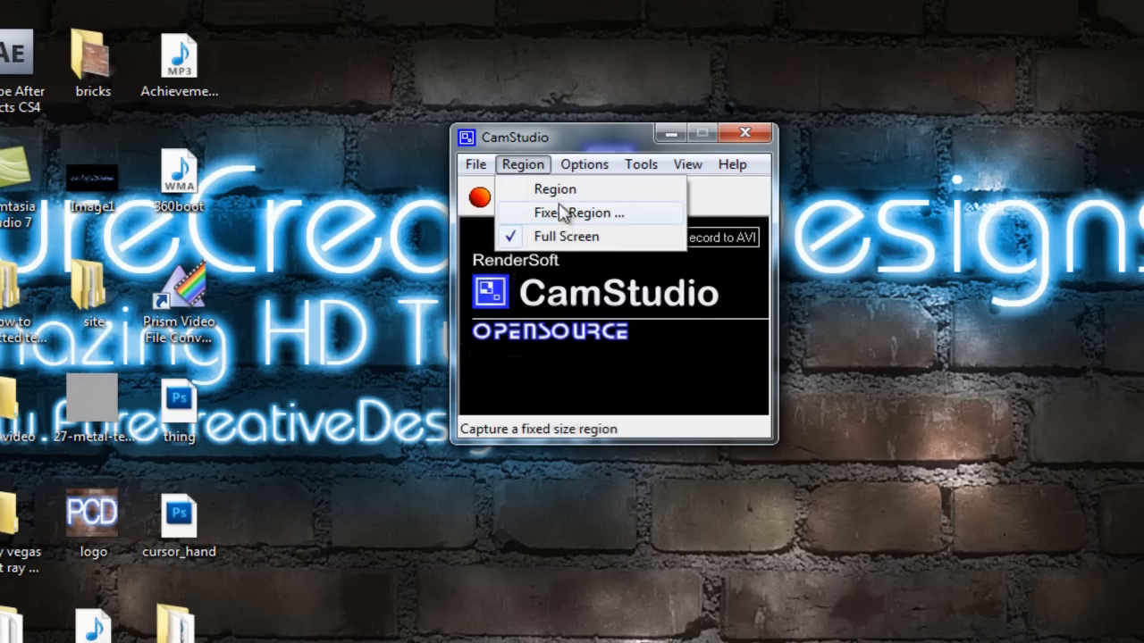
left_click(562, 213)
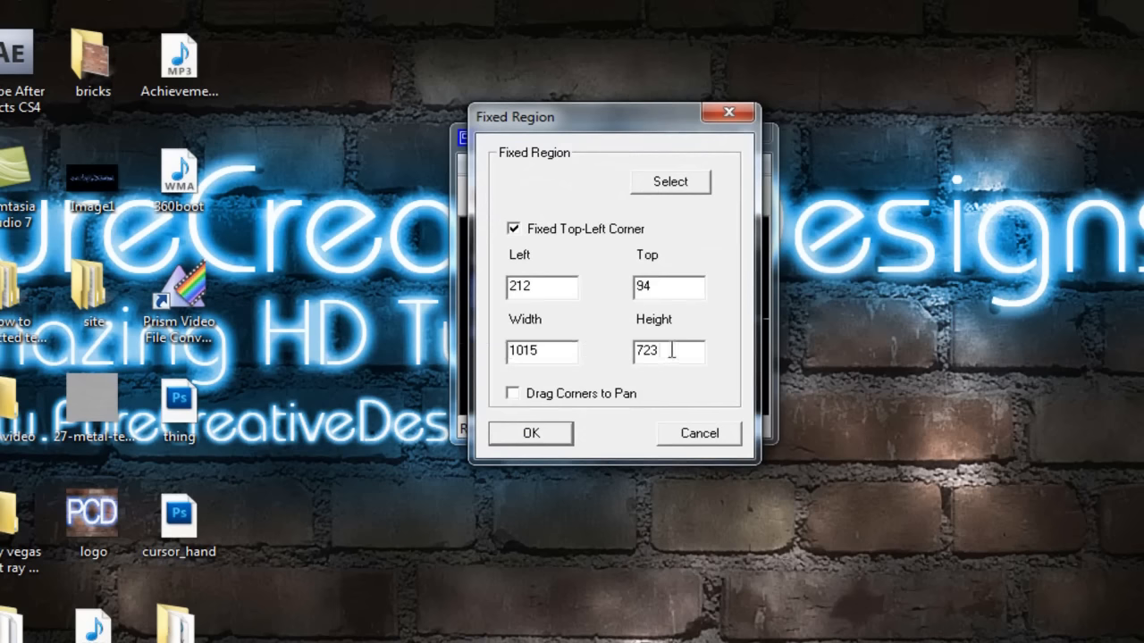
left_click(529, 433)
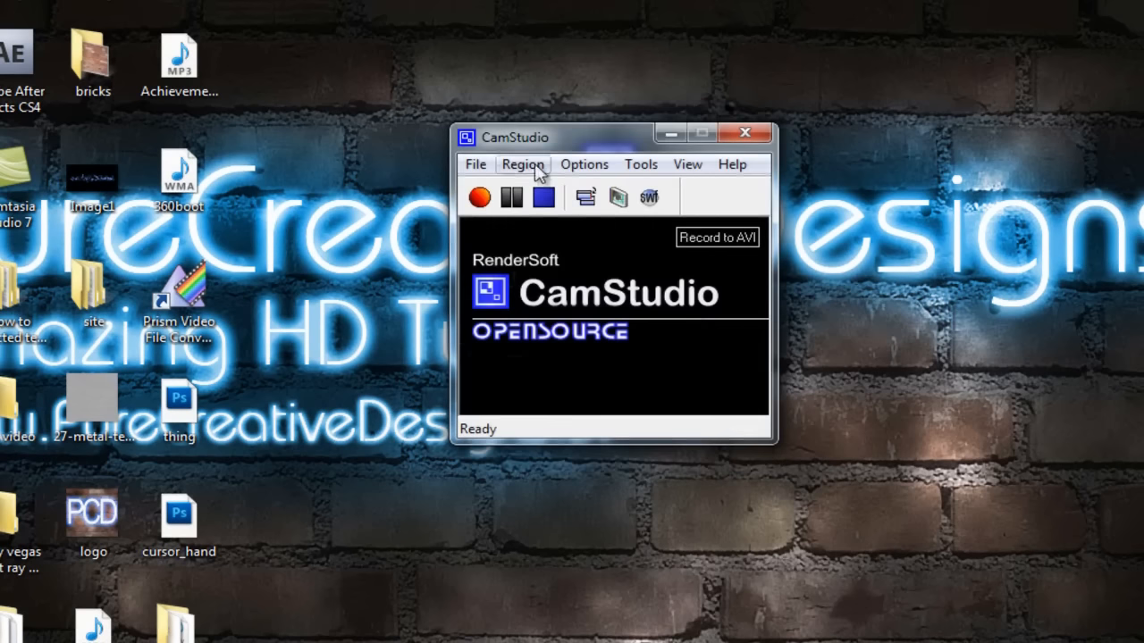
mouse_move(71, 129)
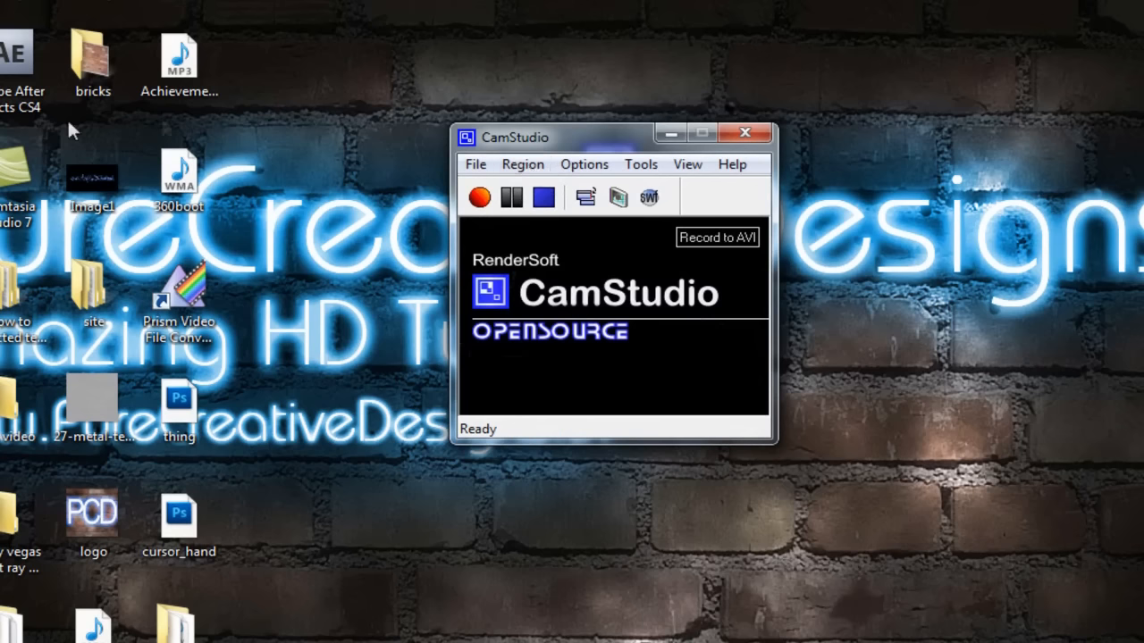
mouse_move(320, 114)
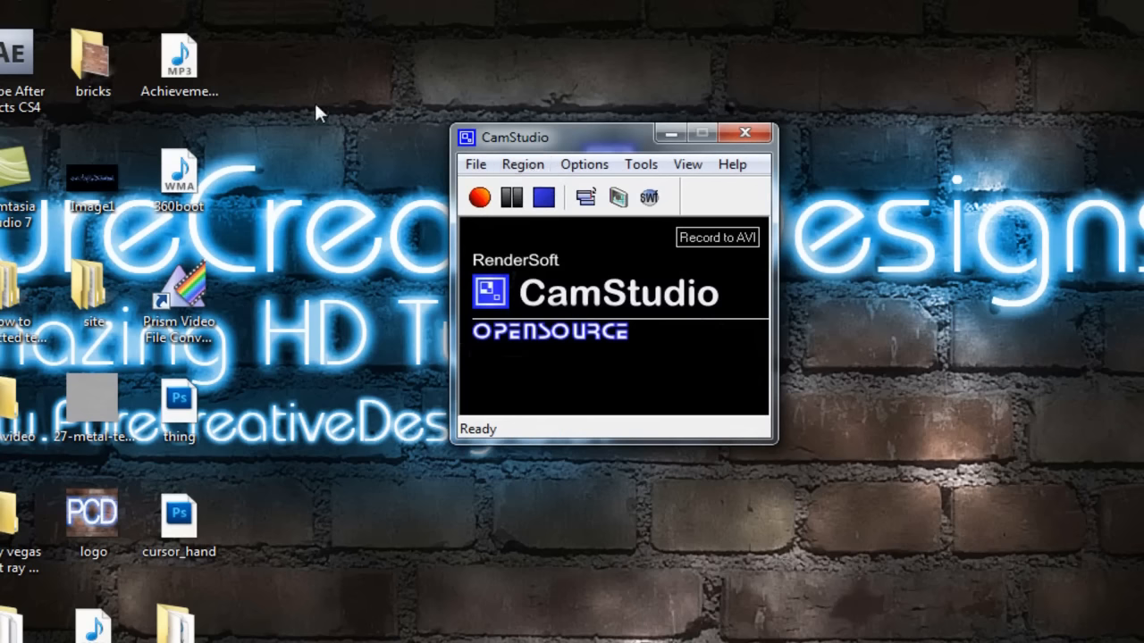
mouse_move(884, 561)
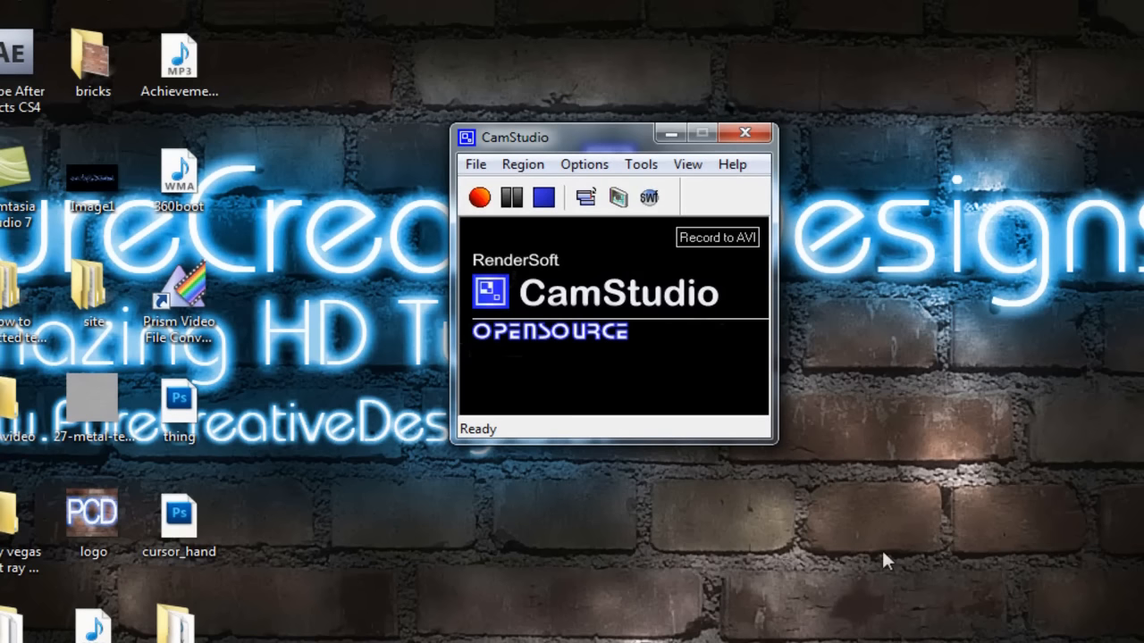
mouse_move(523, 163)
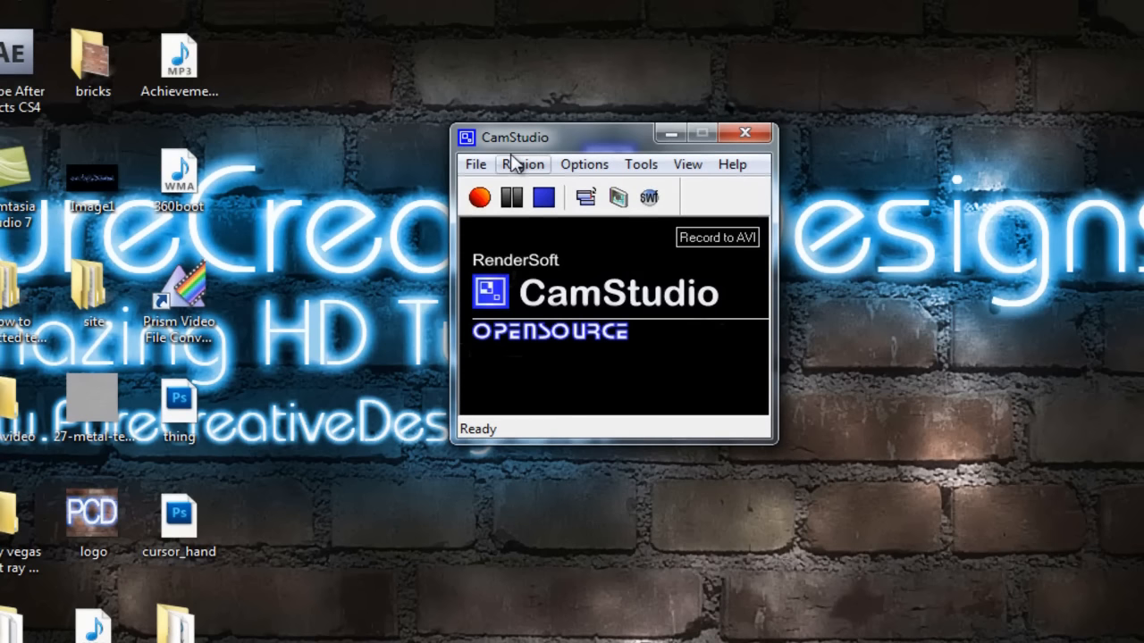
left_click(522, 163)
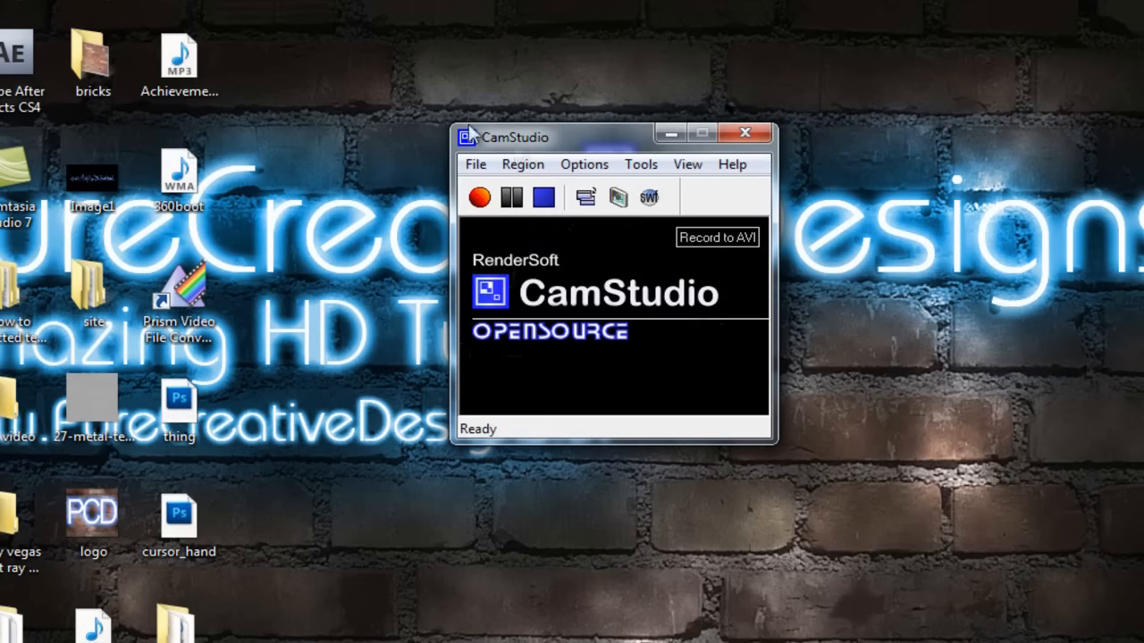
mouse_move(616, 198)
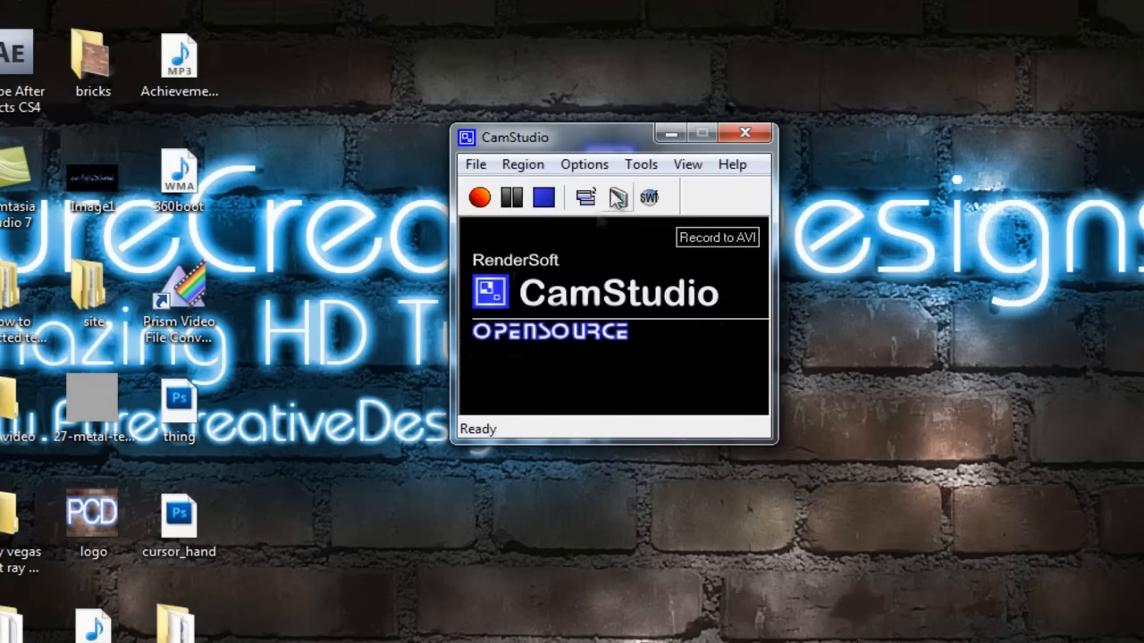
Set Video Options compressor to CamStudio Lossless Codec v1.4 with quality 90
left_click(584, 163)
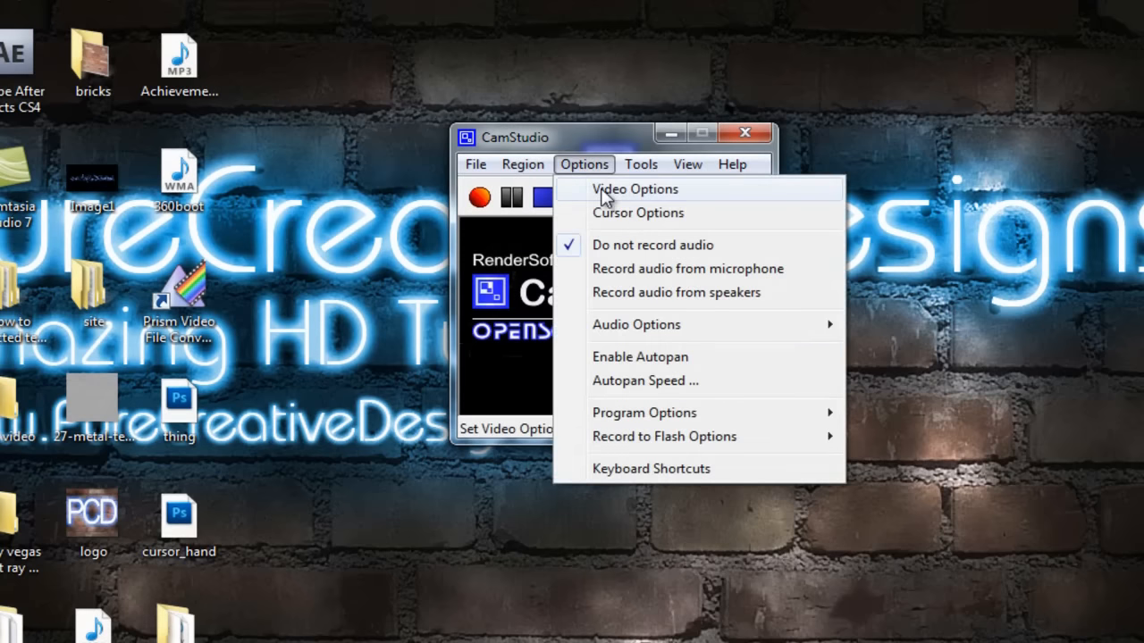
left_click(634, 189)
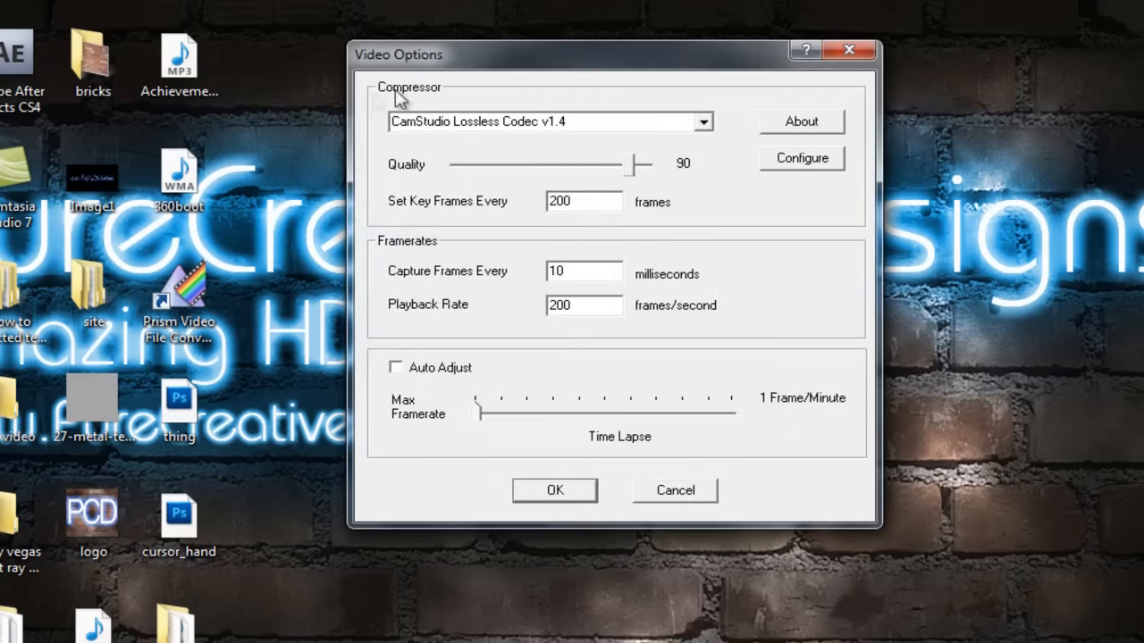
left_click(536, 122)
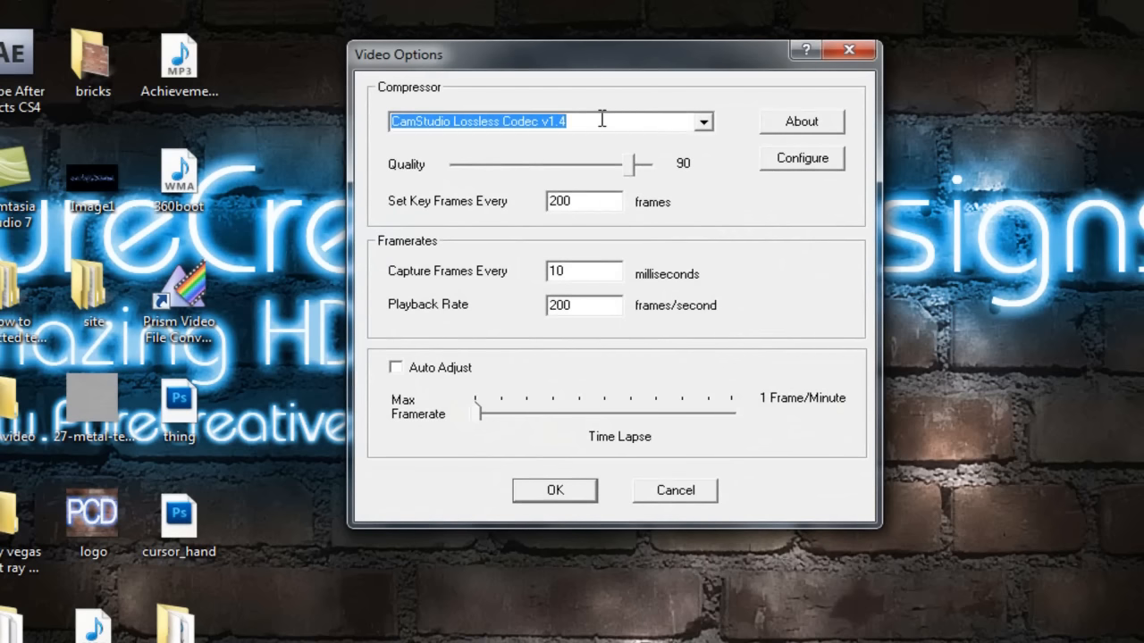
left_click(702, 121)
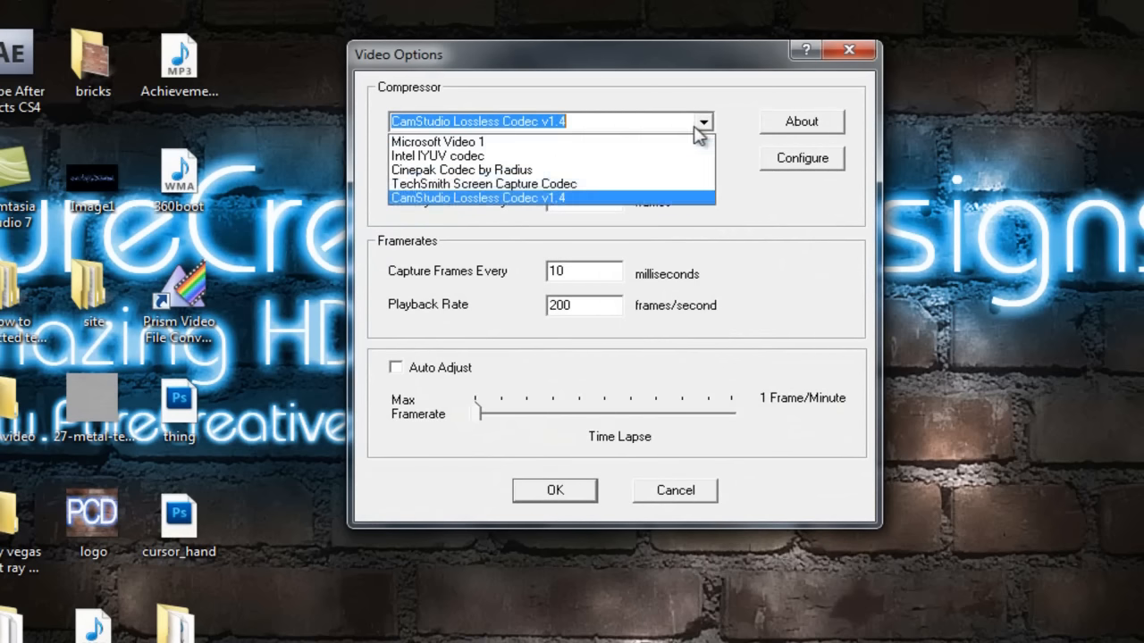
left_click(500, 198)
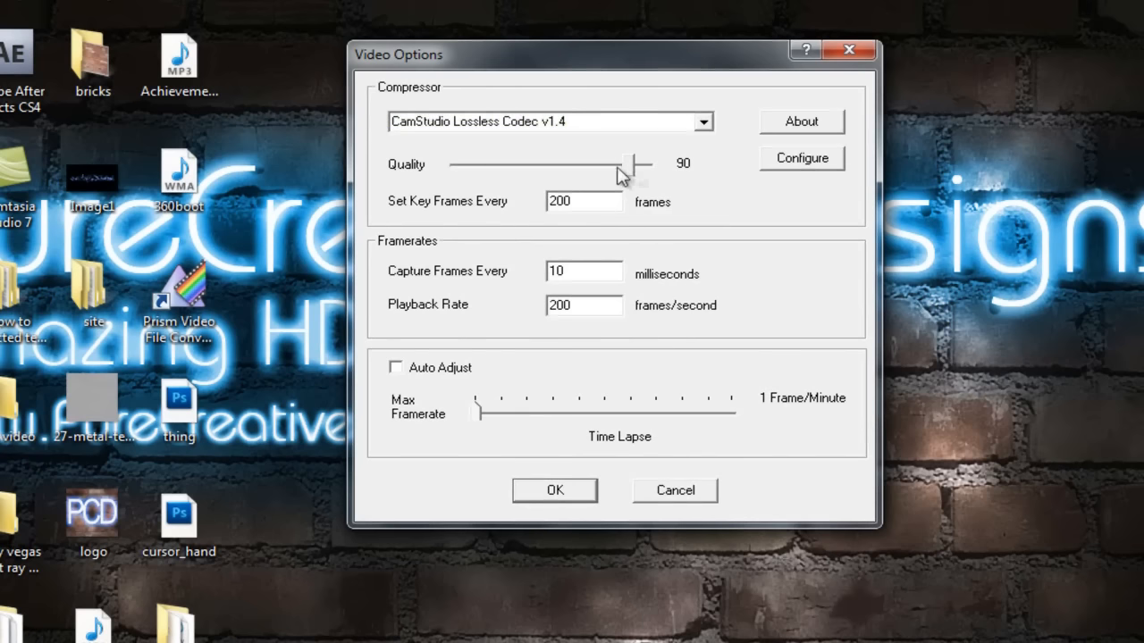
left_click_drag(639, 163, 625, 166)
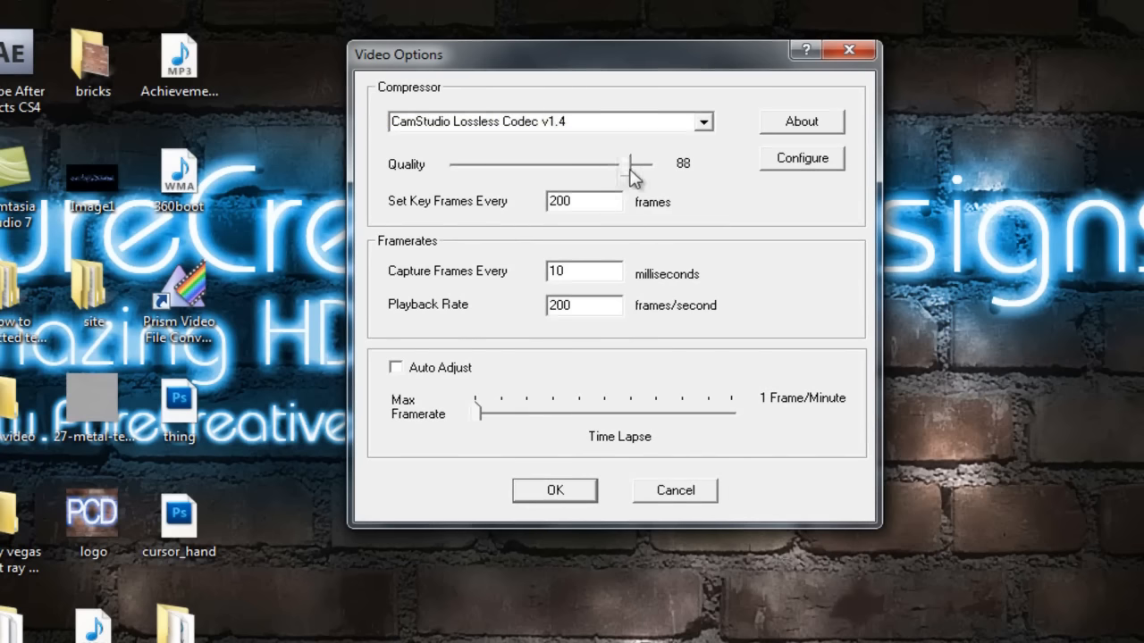
left_click_drag(624, 165, 636, 164)
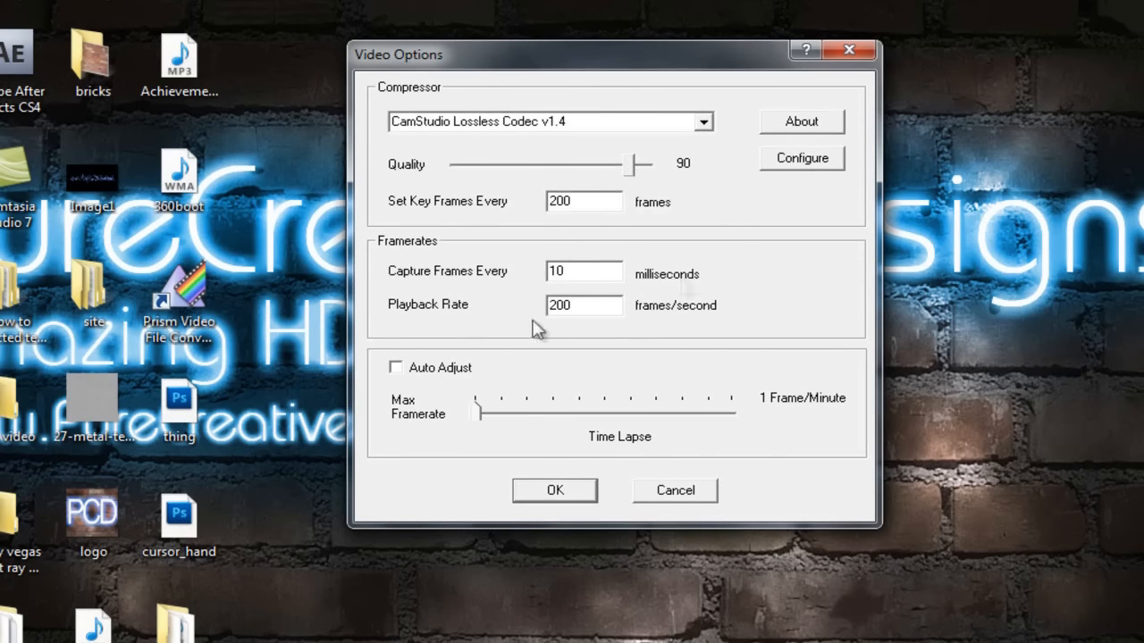
mouse_move(558, 400)
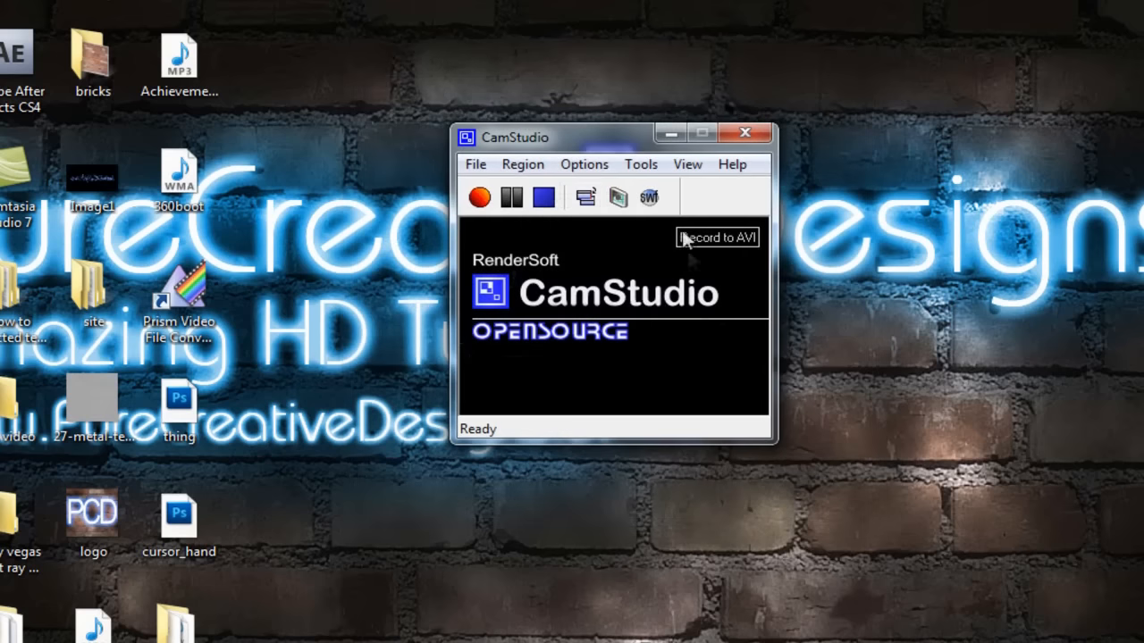
left_click(583, 163)
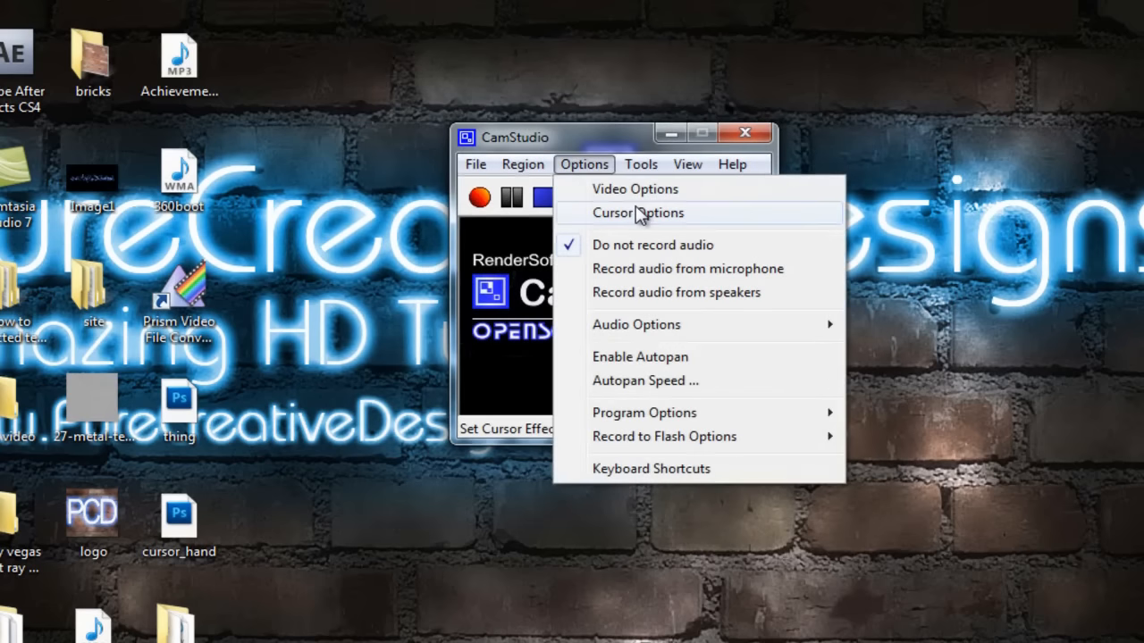
left_click(637, 213)
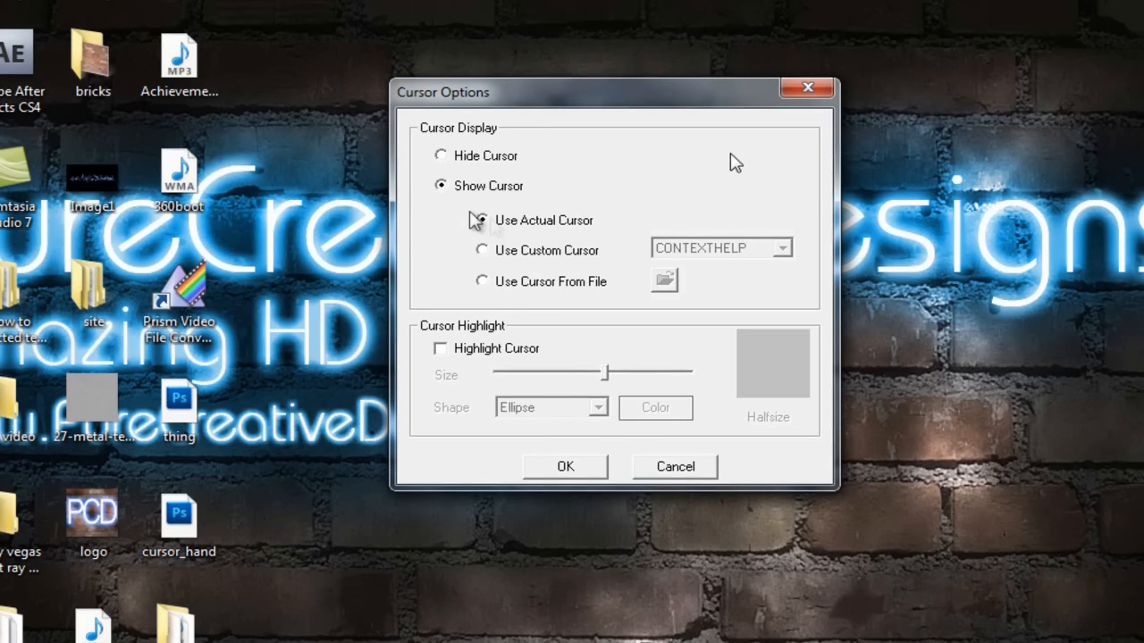
left_click(481, 219)
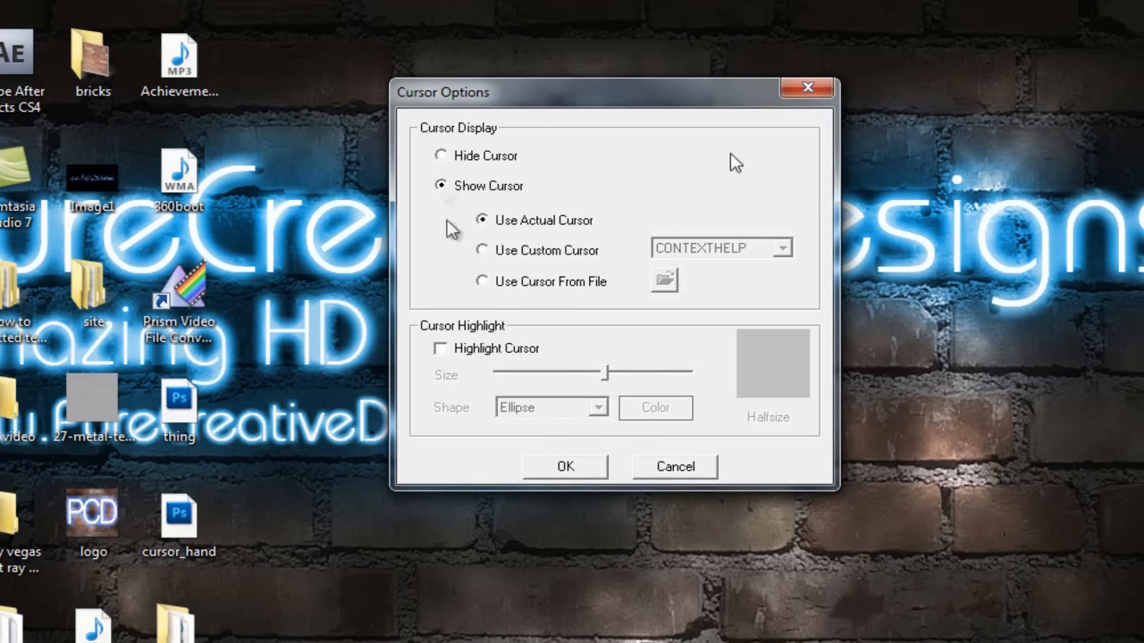
left_click(439, 348)
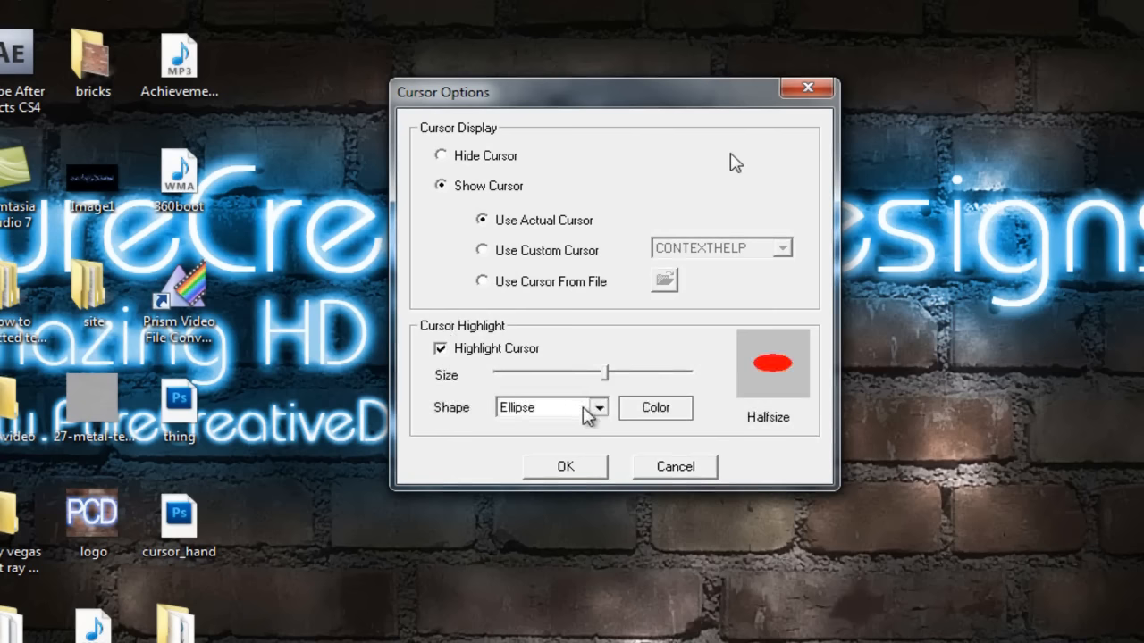
left_click(550, 407)
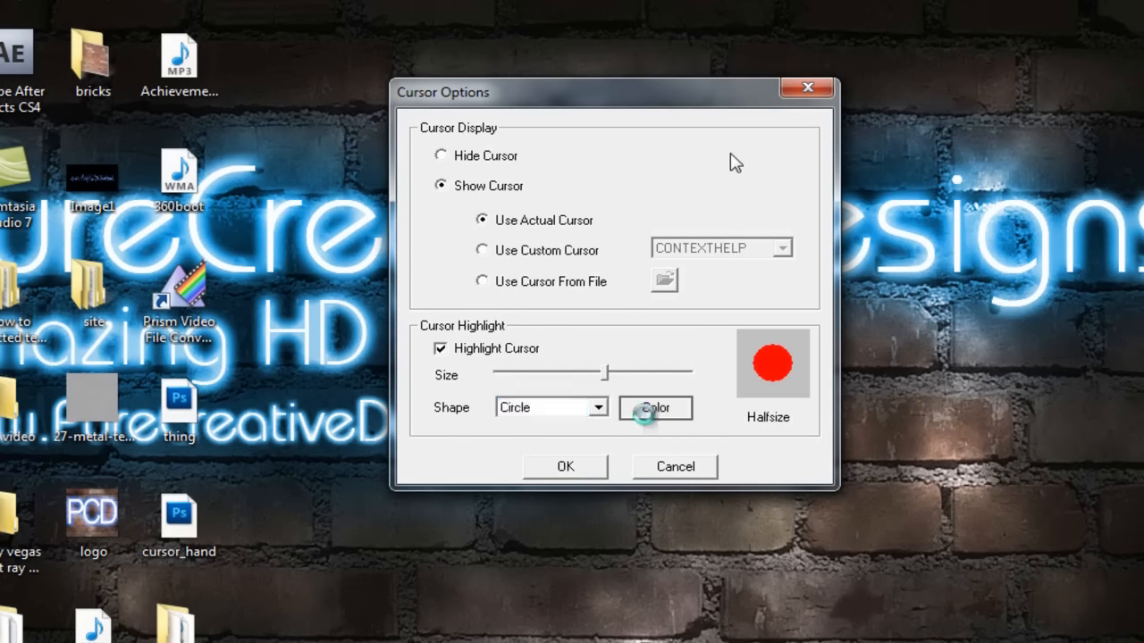
left_click(655, 408)
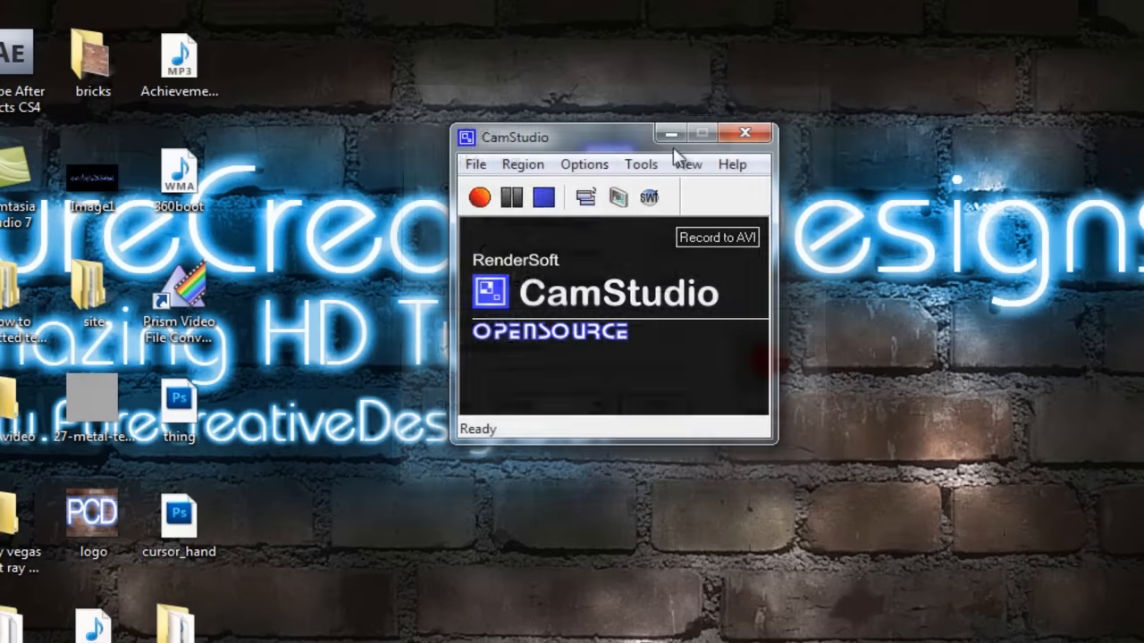
Show the Program Options submenu with minimize on start and save settings on exit checked
left_click(583, 163)
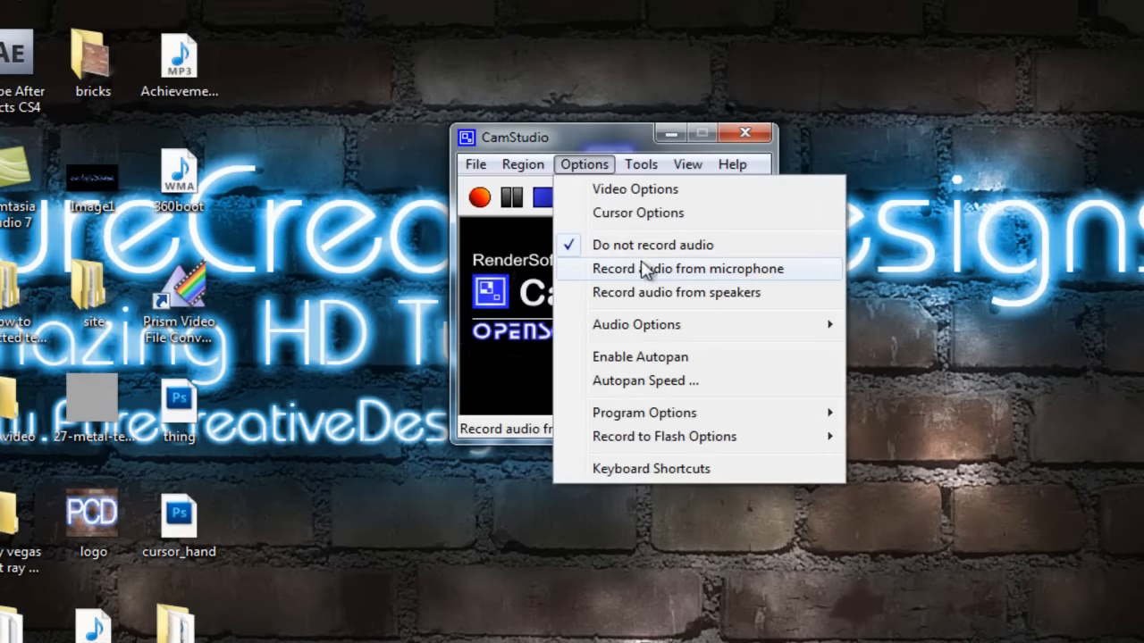
mouse_move(636, 324)
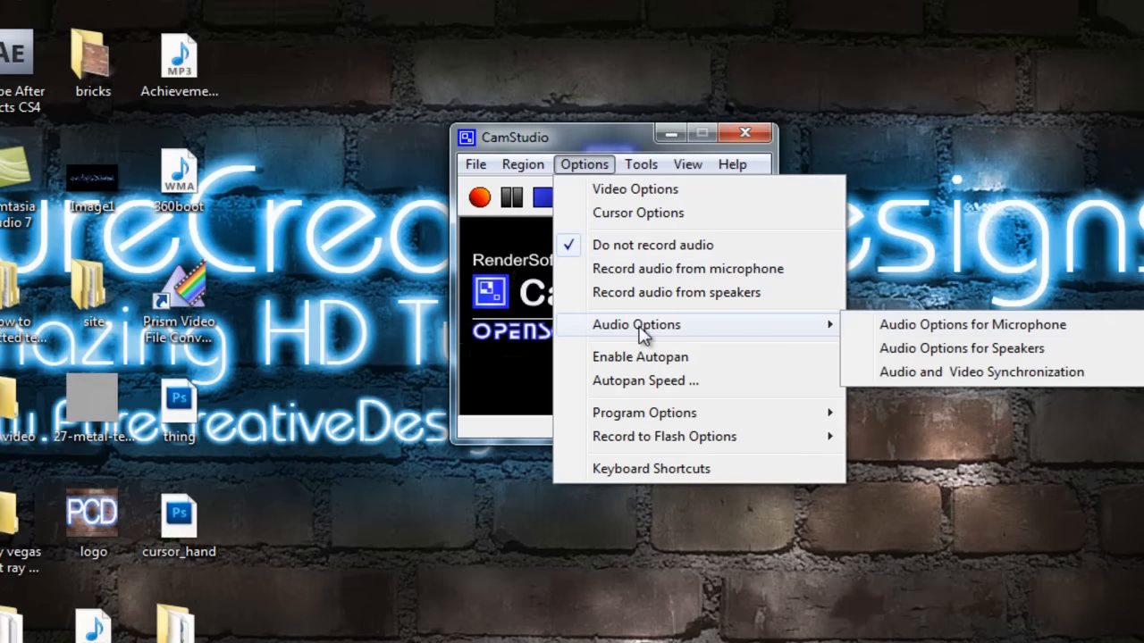
mouse_move(1018, 402)
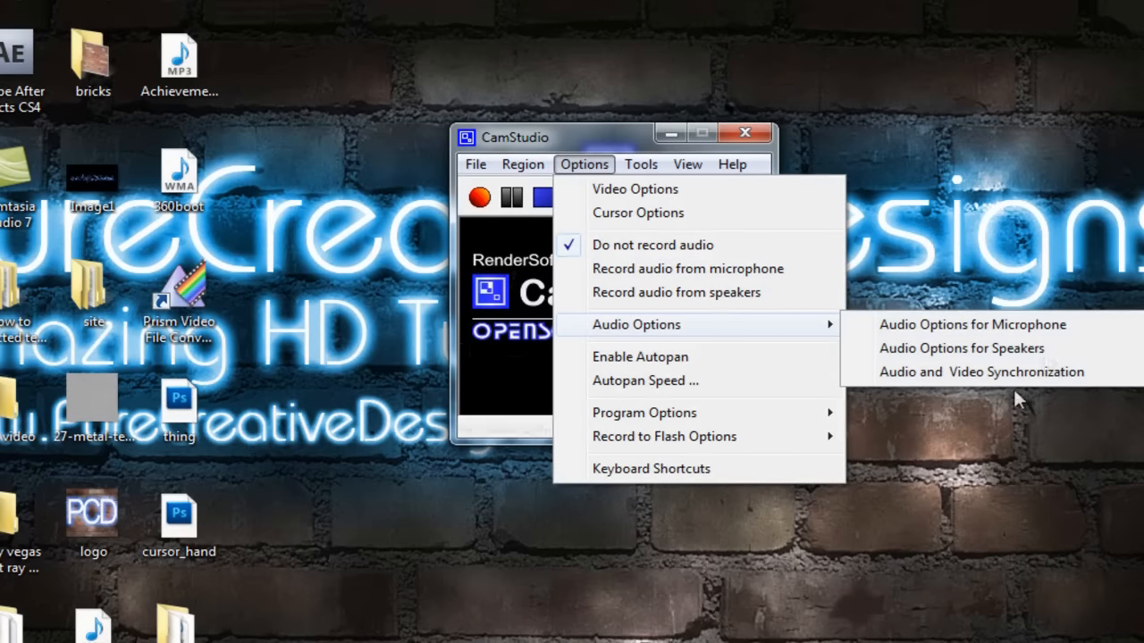
mouse_move(947, 313)
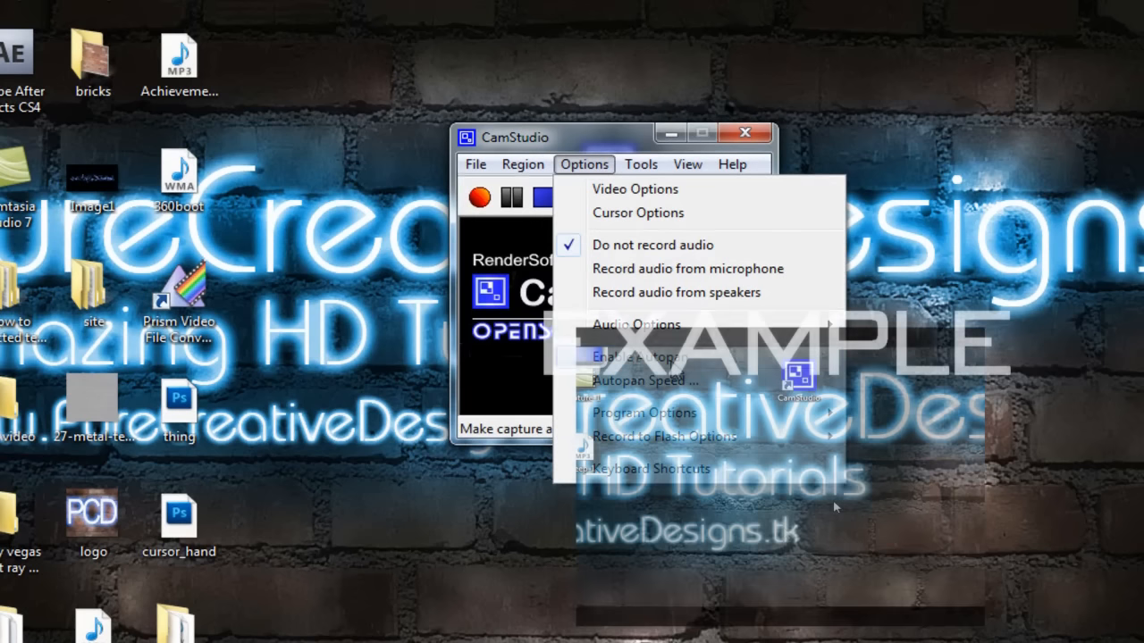
left_click(641, 164)
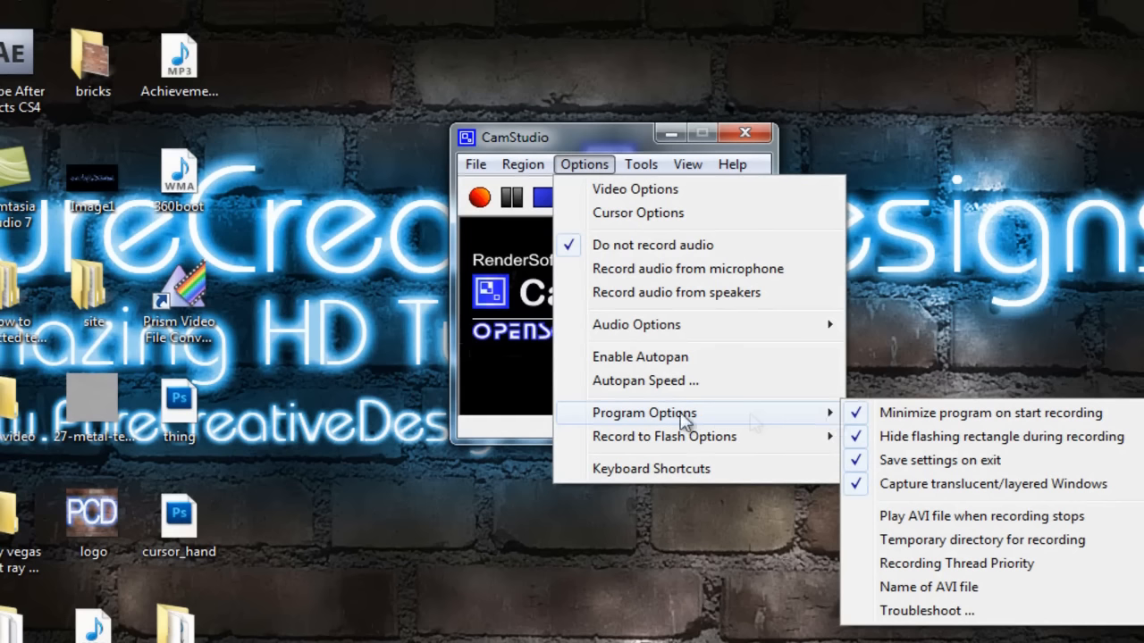
mouse_move(965, 413)
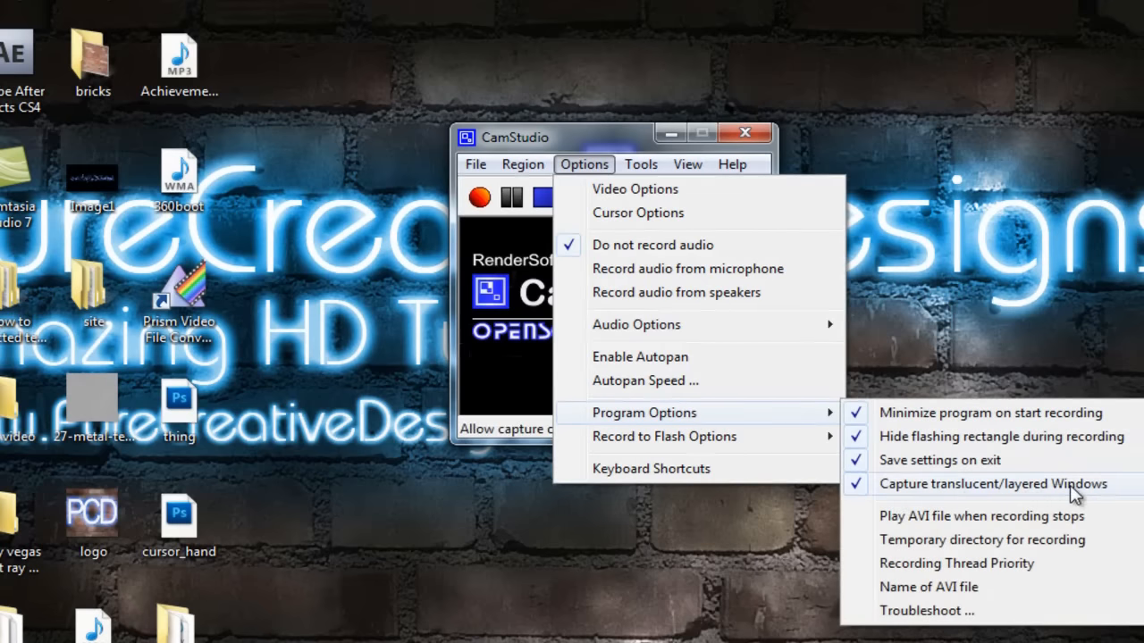
mouse_move(664, 436)
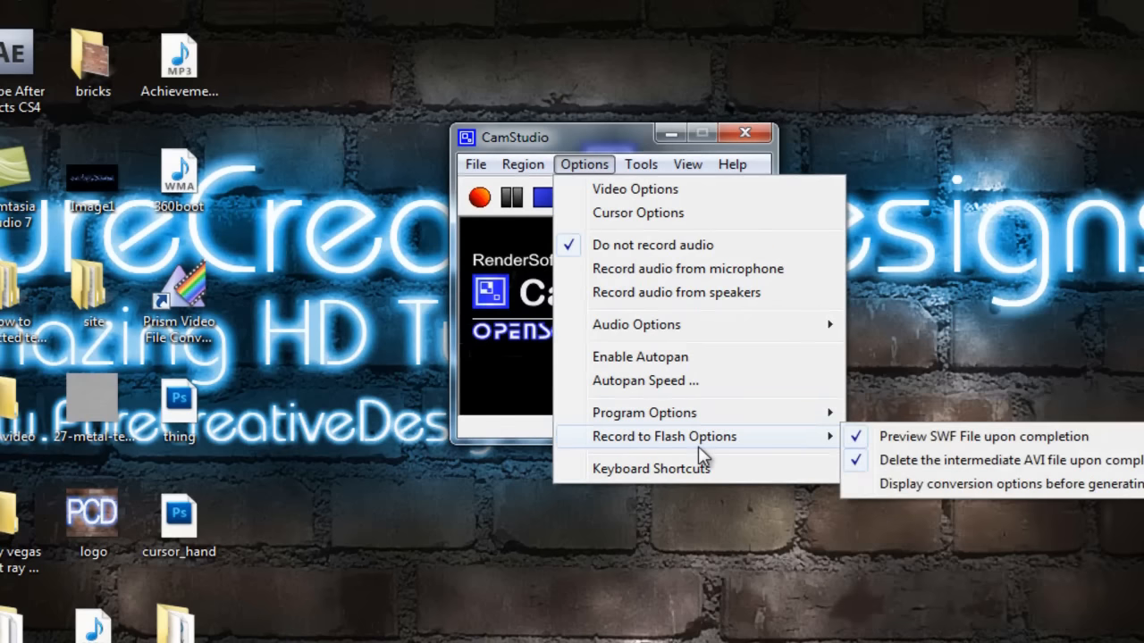
mouse_move(963, 460)
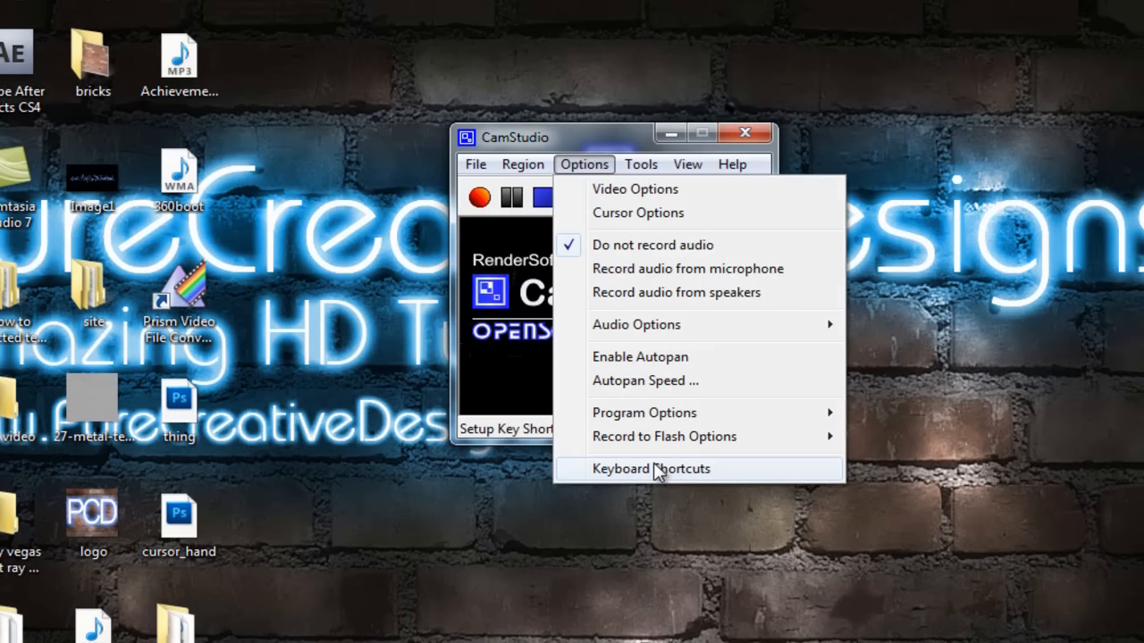
mouse_move(619, 485)
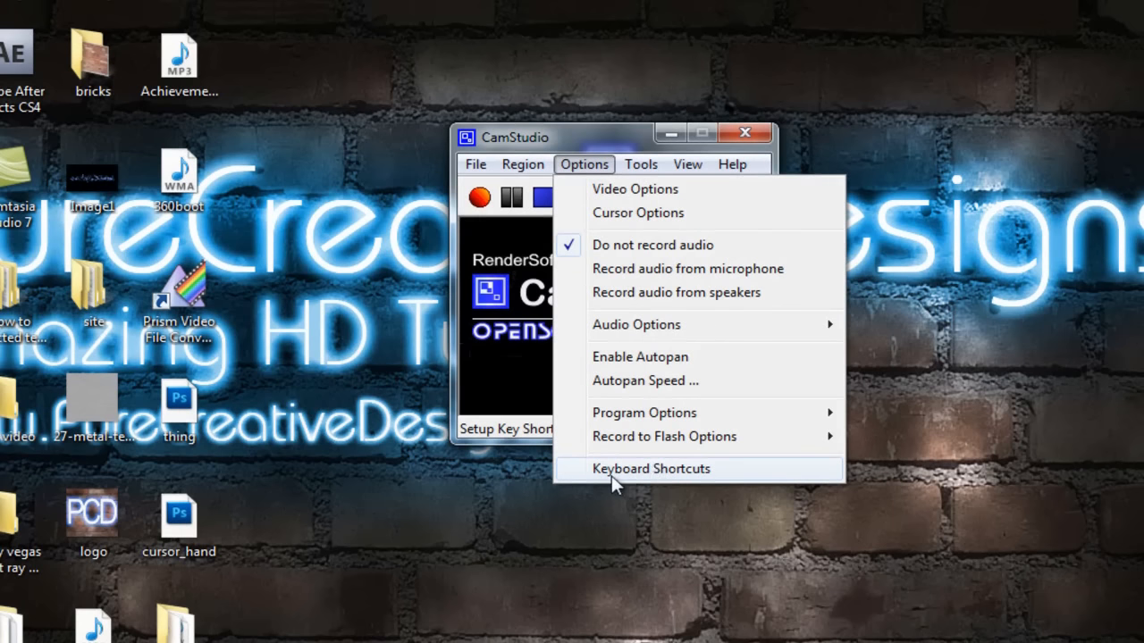
Open Keyboard Shortcuts after reviewing the Record to Flash options
left_click(650, 468)
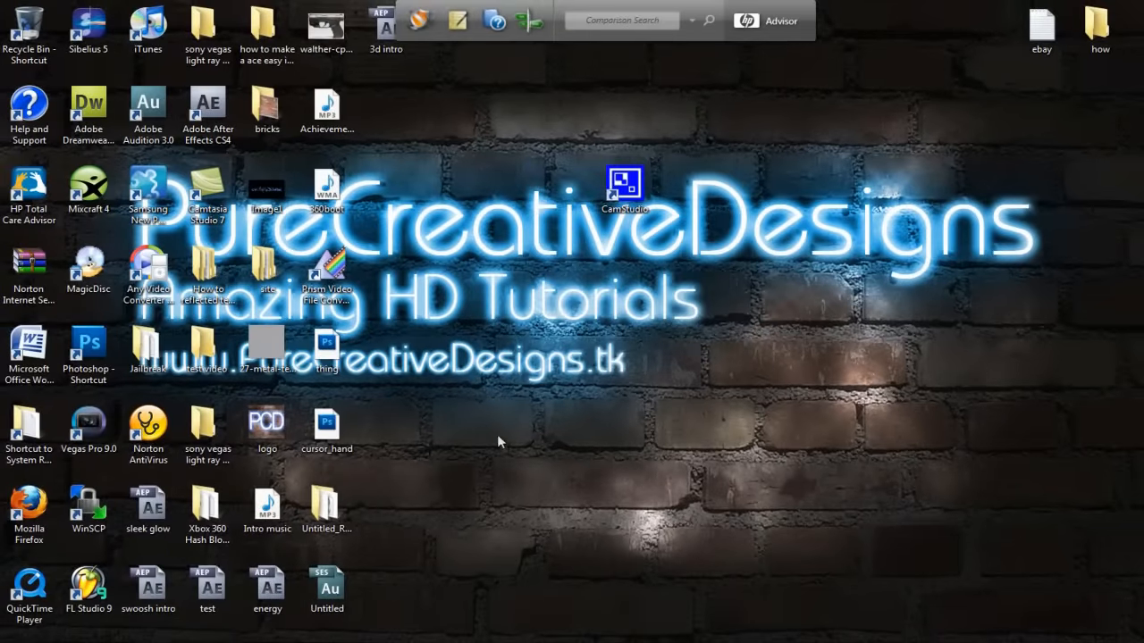
mouse_move(665, 329)
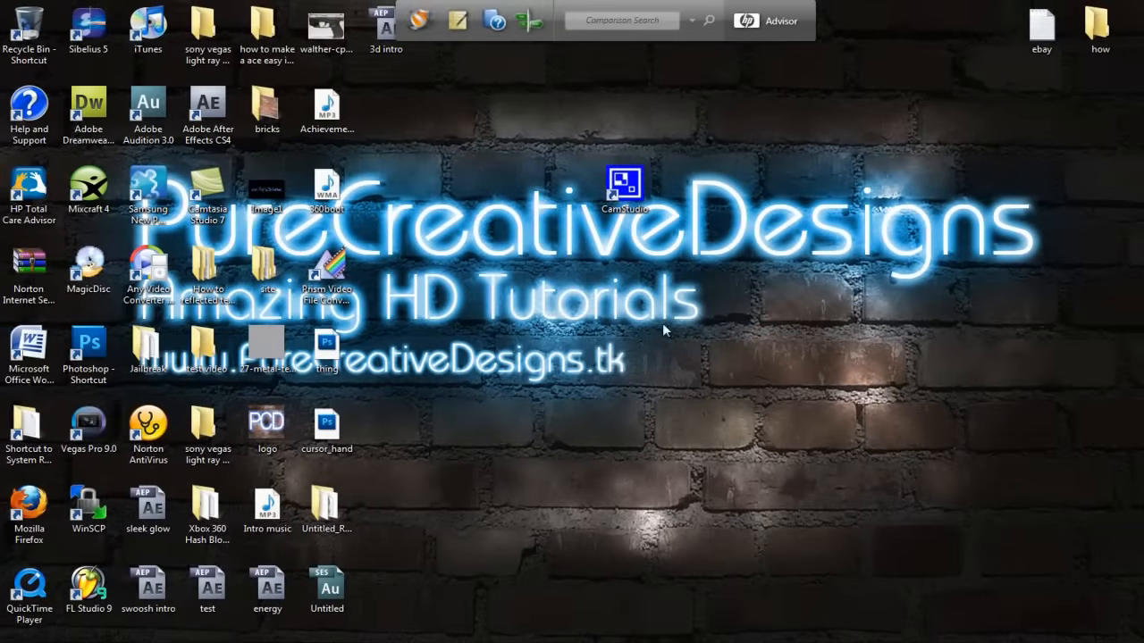
mouse_move(621, 319)
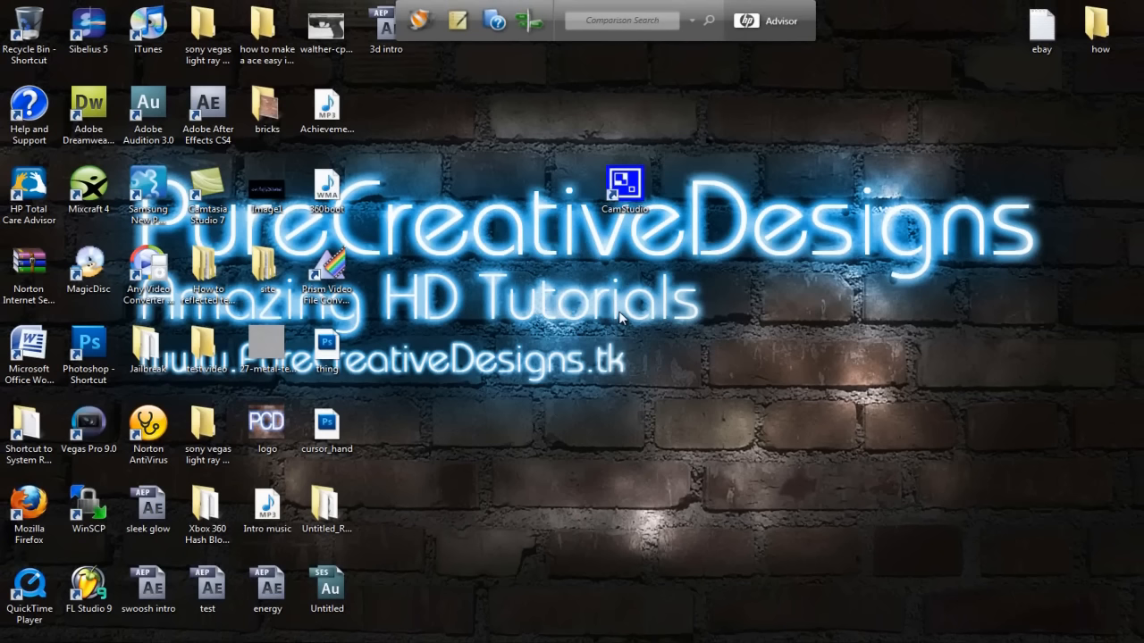
mouse_move(557, 379)
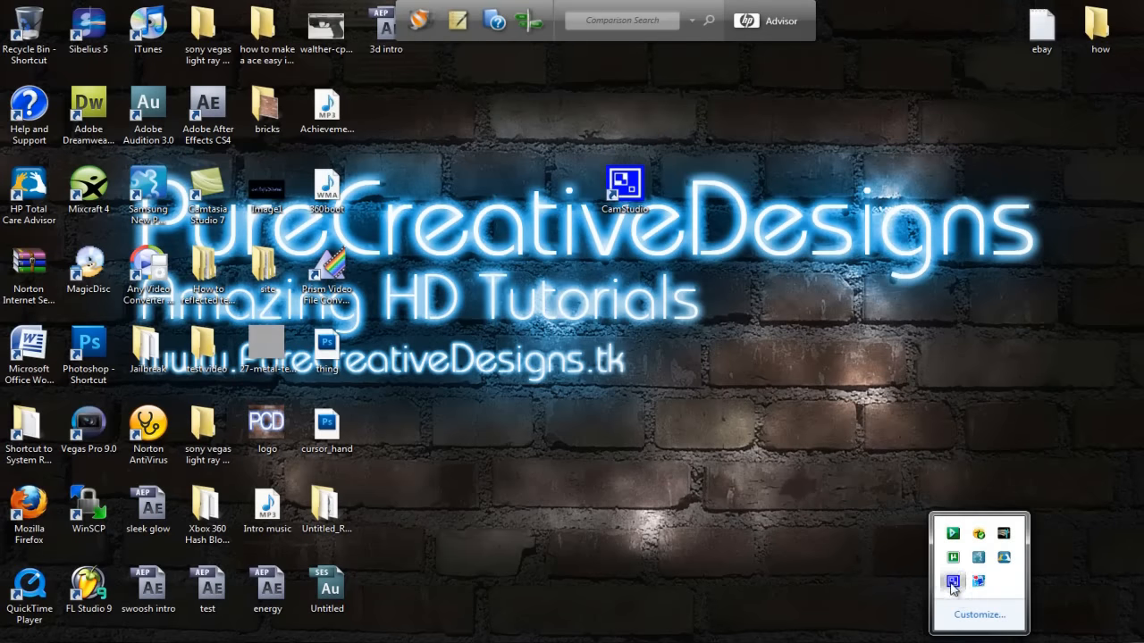
Stop the test recording from the CamStudio tray icon
left_click(951, 582)
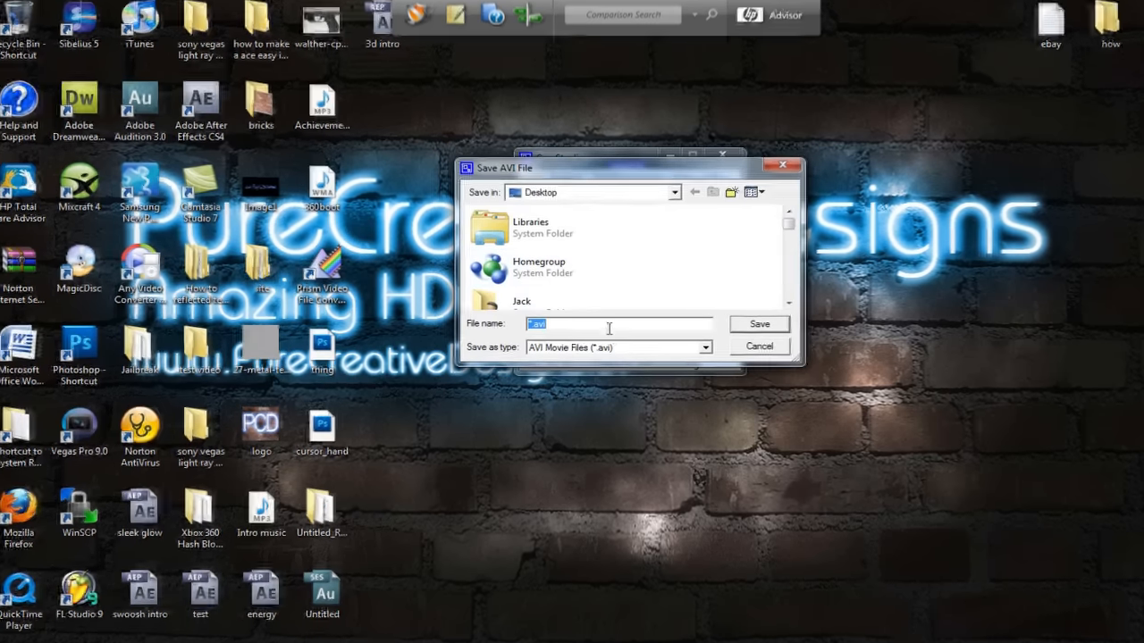
Save the recording on the Desktop with the file name 'test'
type("te")
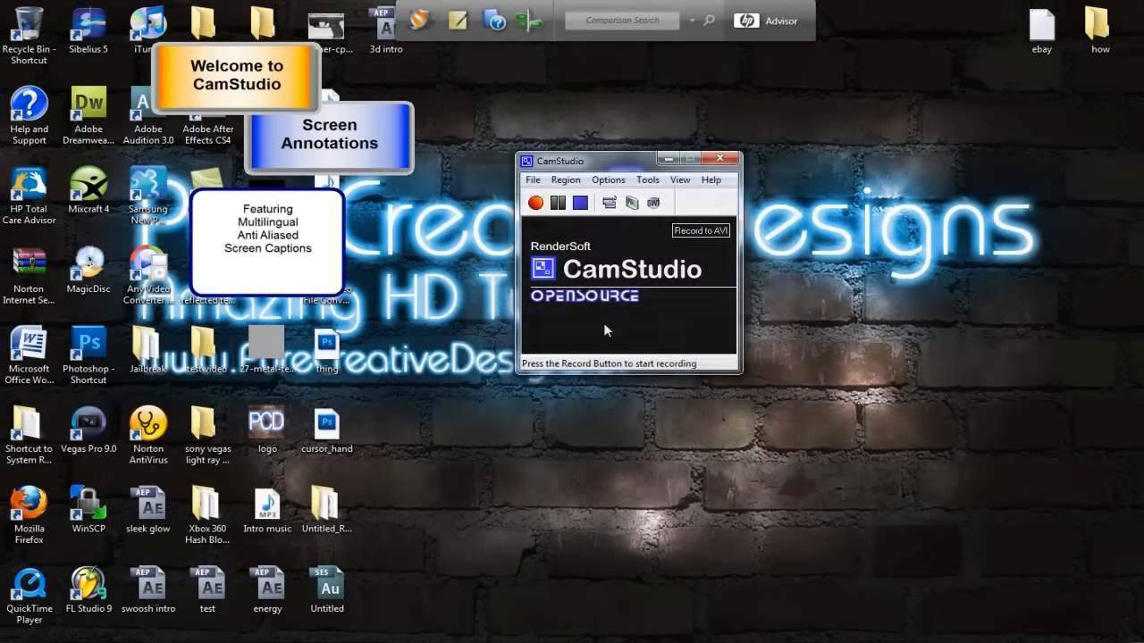
mouse_move(654, 150)
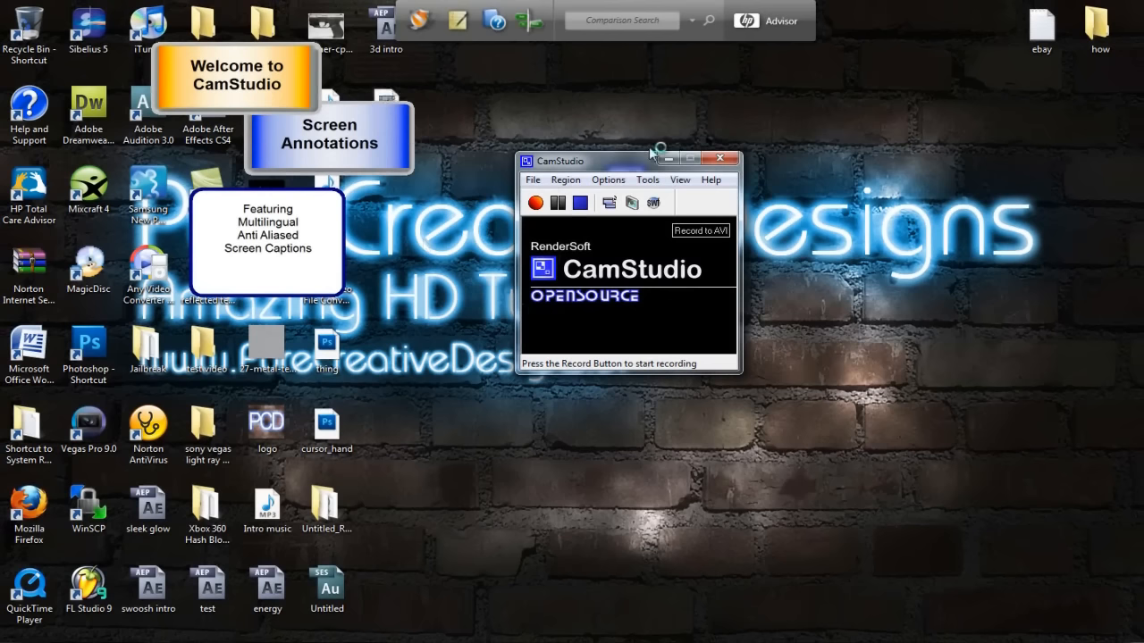
mouse_move(446, 371)
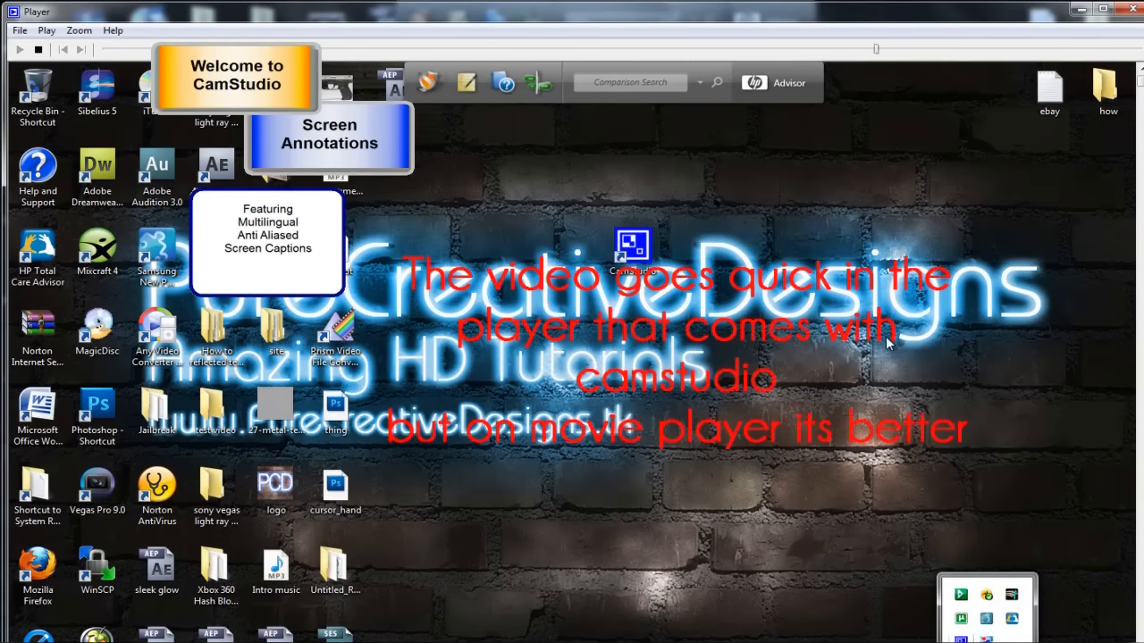
Play the test recording in CamStudio Player, then close the Player
left_click(632, 243)
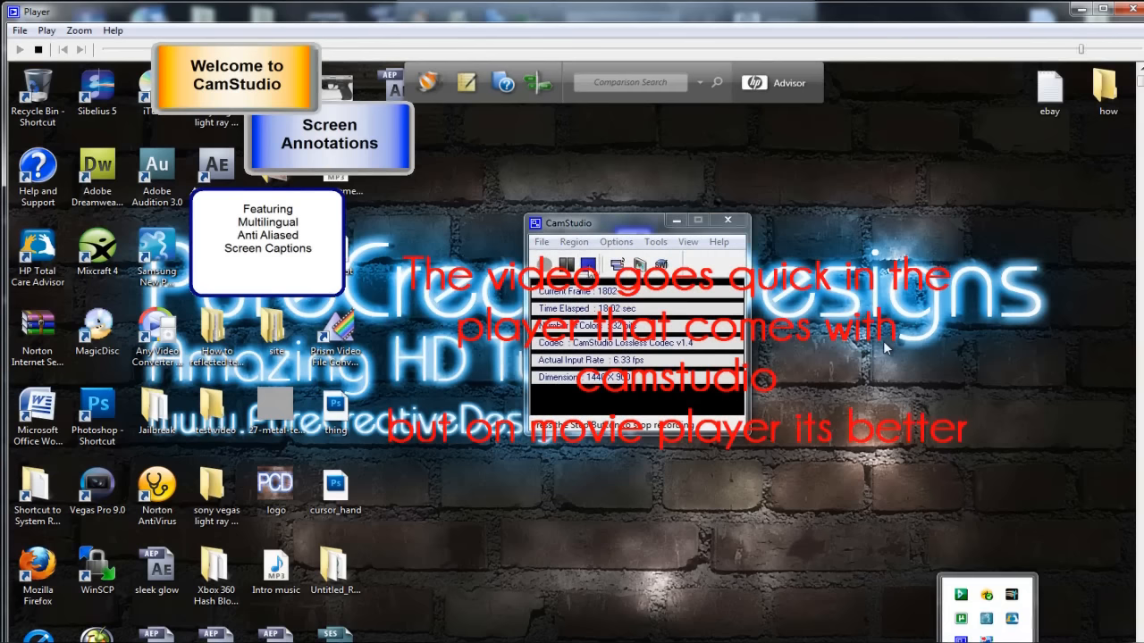
left_click(587, 264)
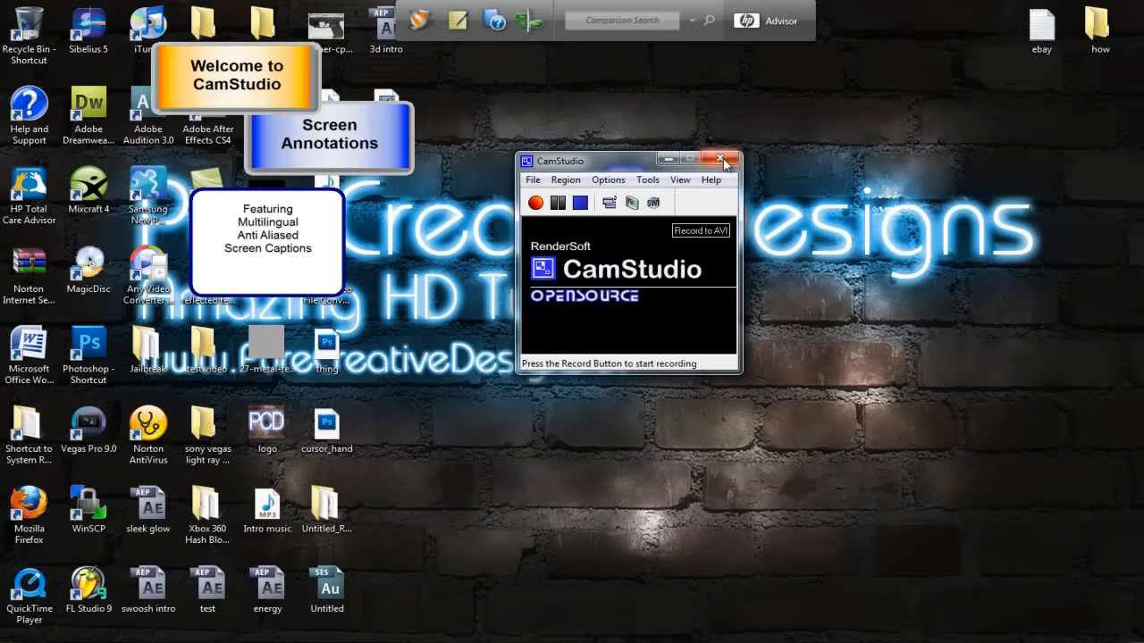
Close the CamStudio window to reveal test.avi on the desktop
left_click(725, 160)
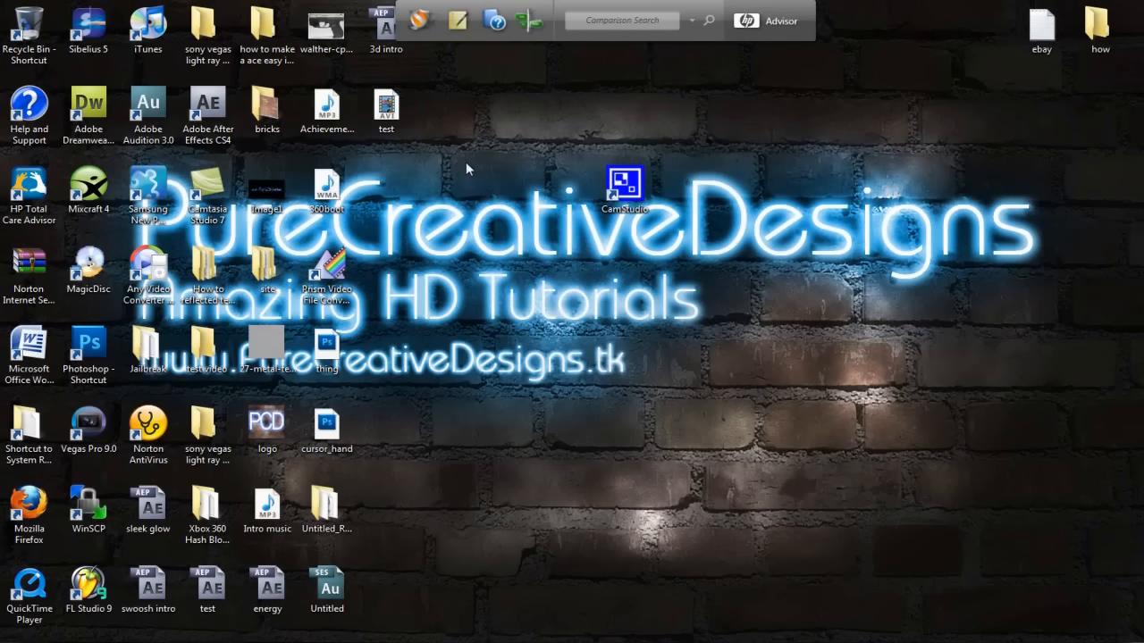
left_click(148, 429)
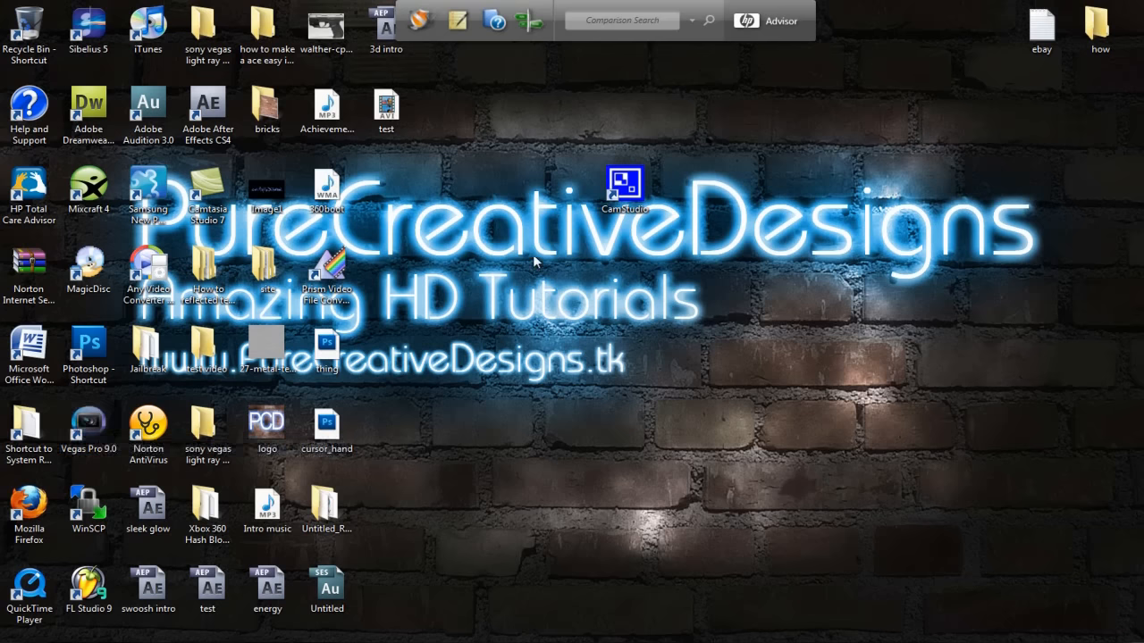
mouse_move(373, 268)
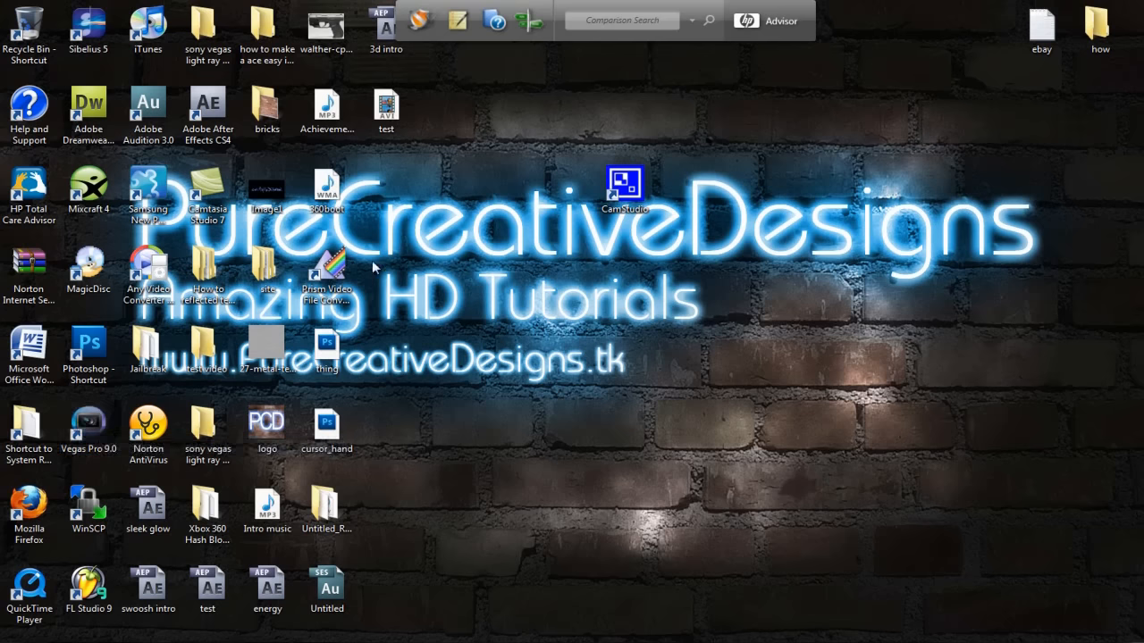
mouse_move(513, 255)
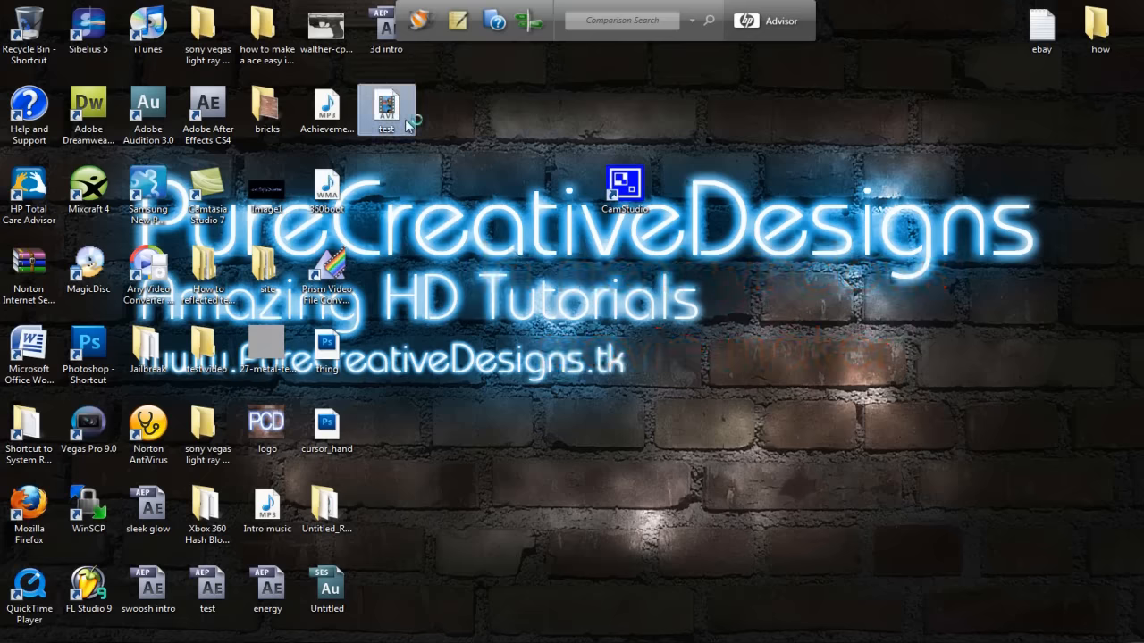
Open test.avi from the desktop and play it in Windows Media Player
double_click(386, 107)
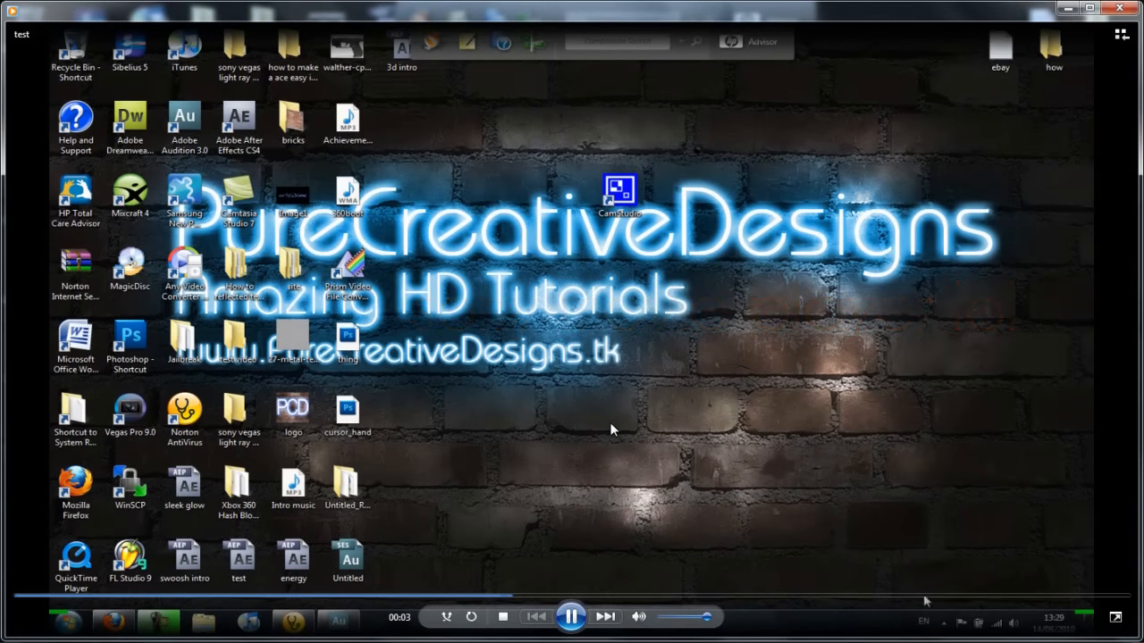
left_click(942, 623)
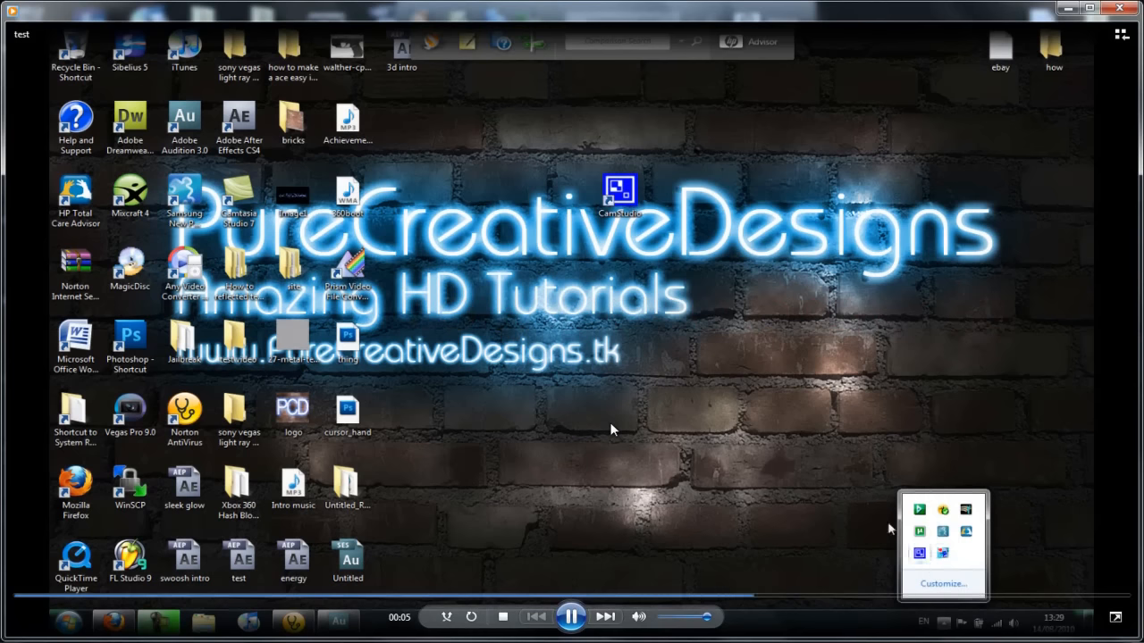
left_click(918, 552)
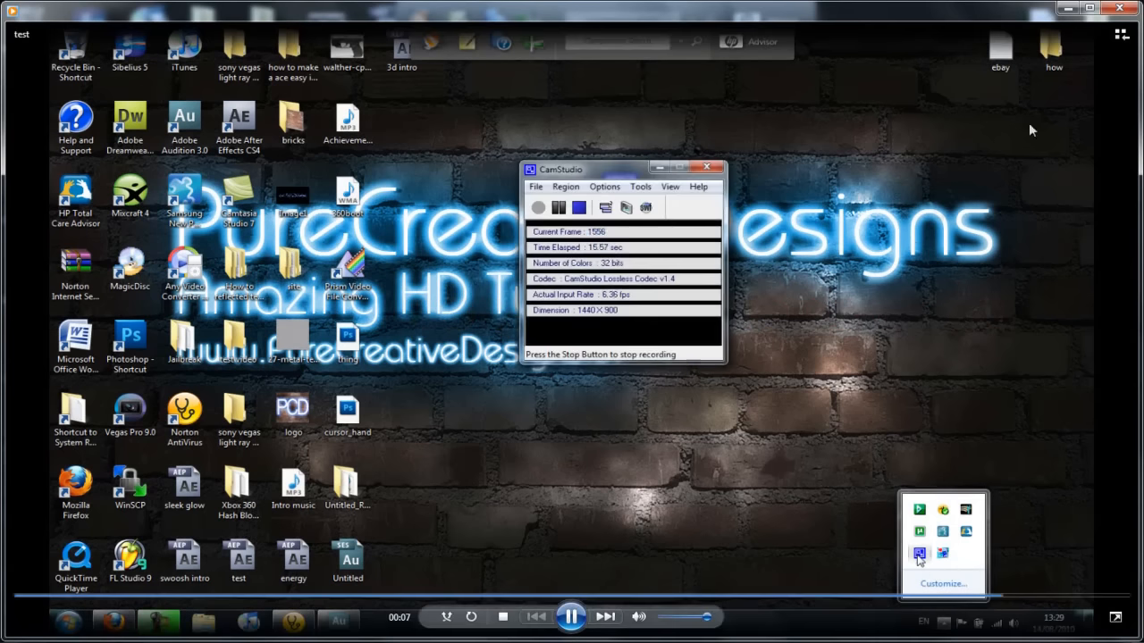